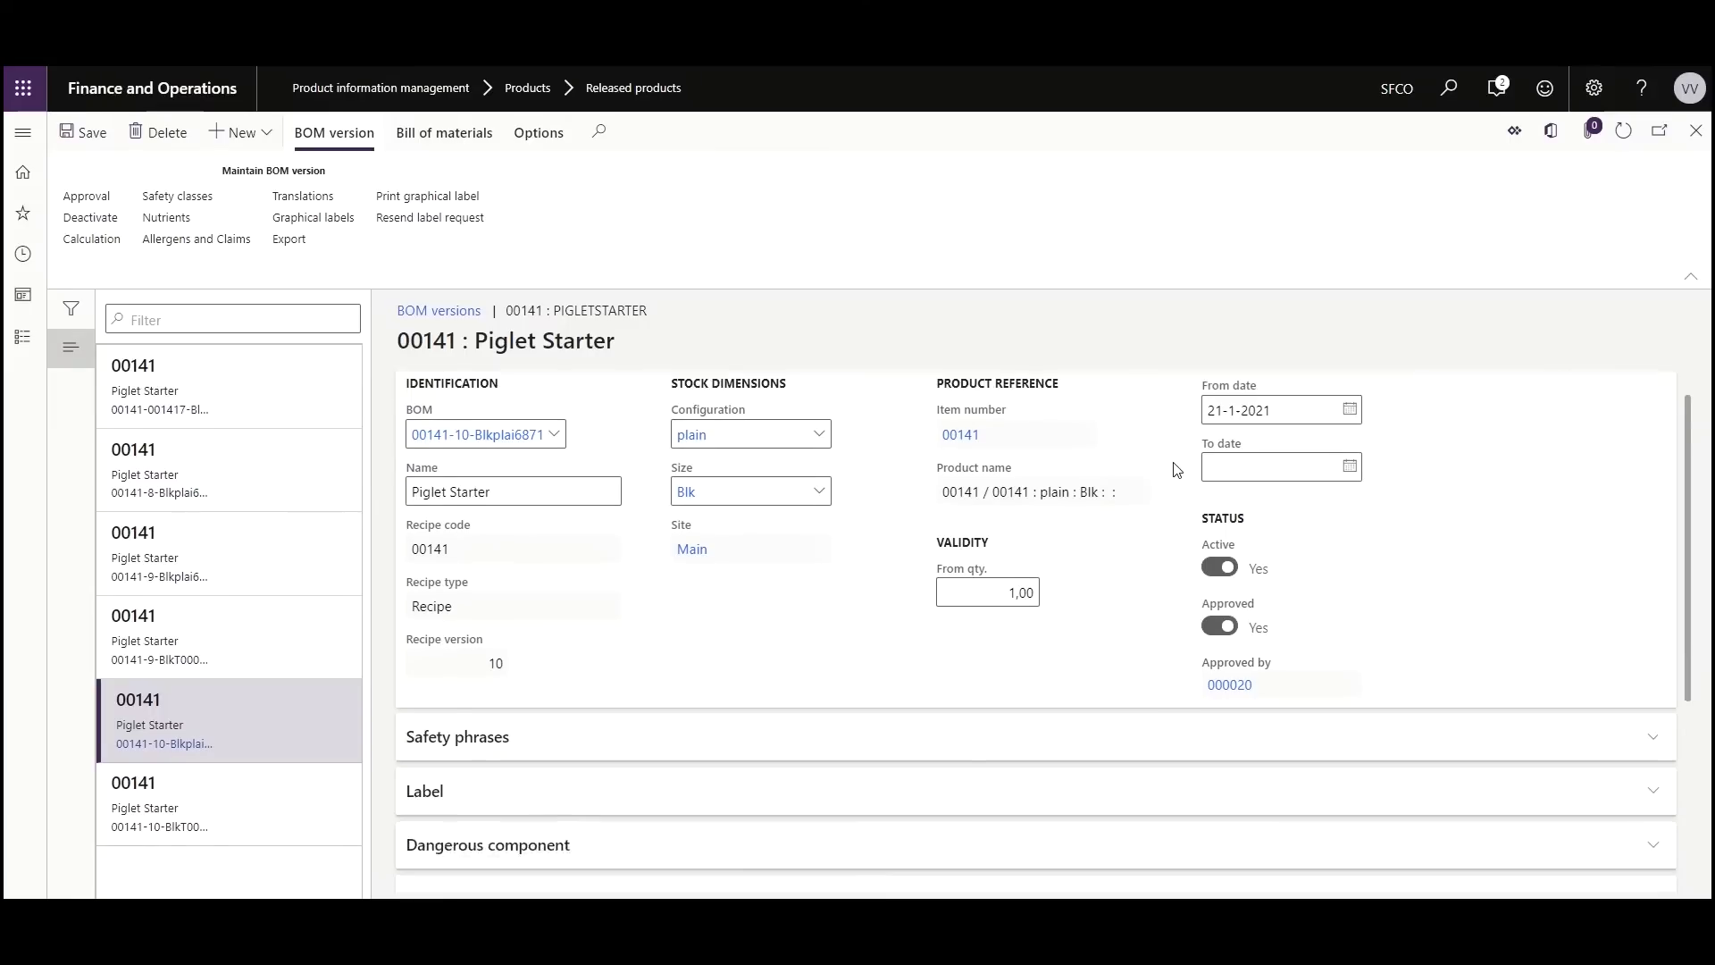
- Review the re-optimized Piglet Starter with Wheat and start the Round compound wizard for version 11
{"action": "scroll", "scroll_direction": "down", "scroll_amount": 3}
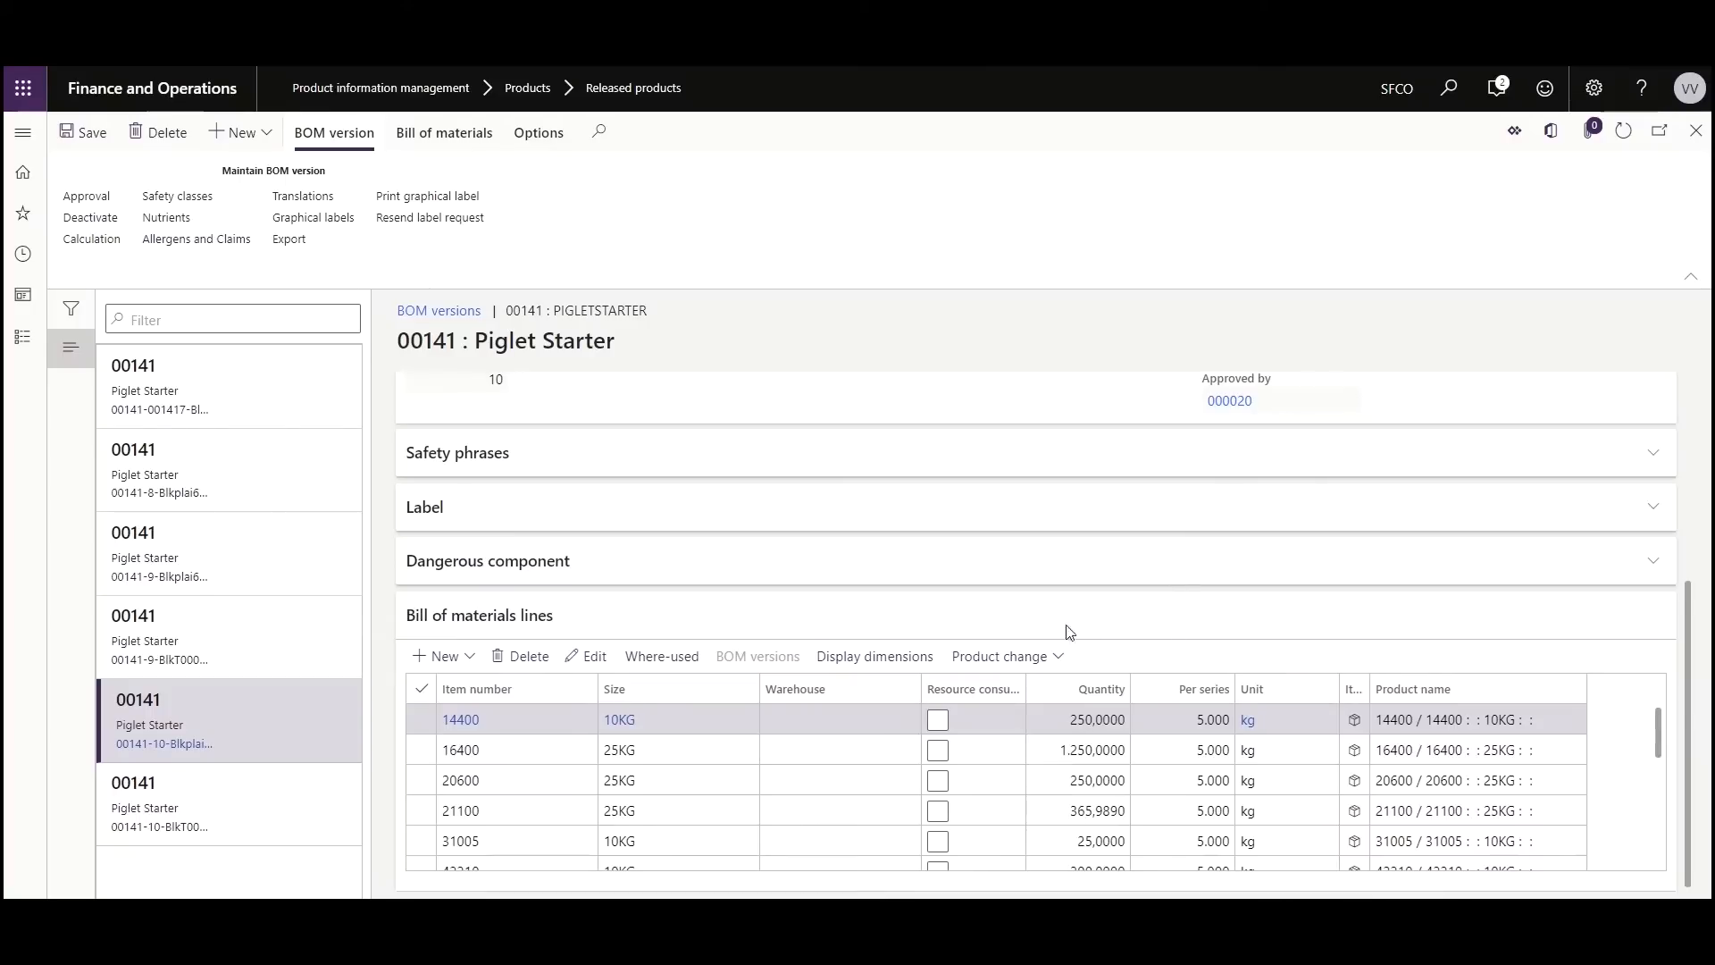
{"action": "scroll", "scroll_direction": "down", "scroll_amount": 3}
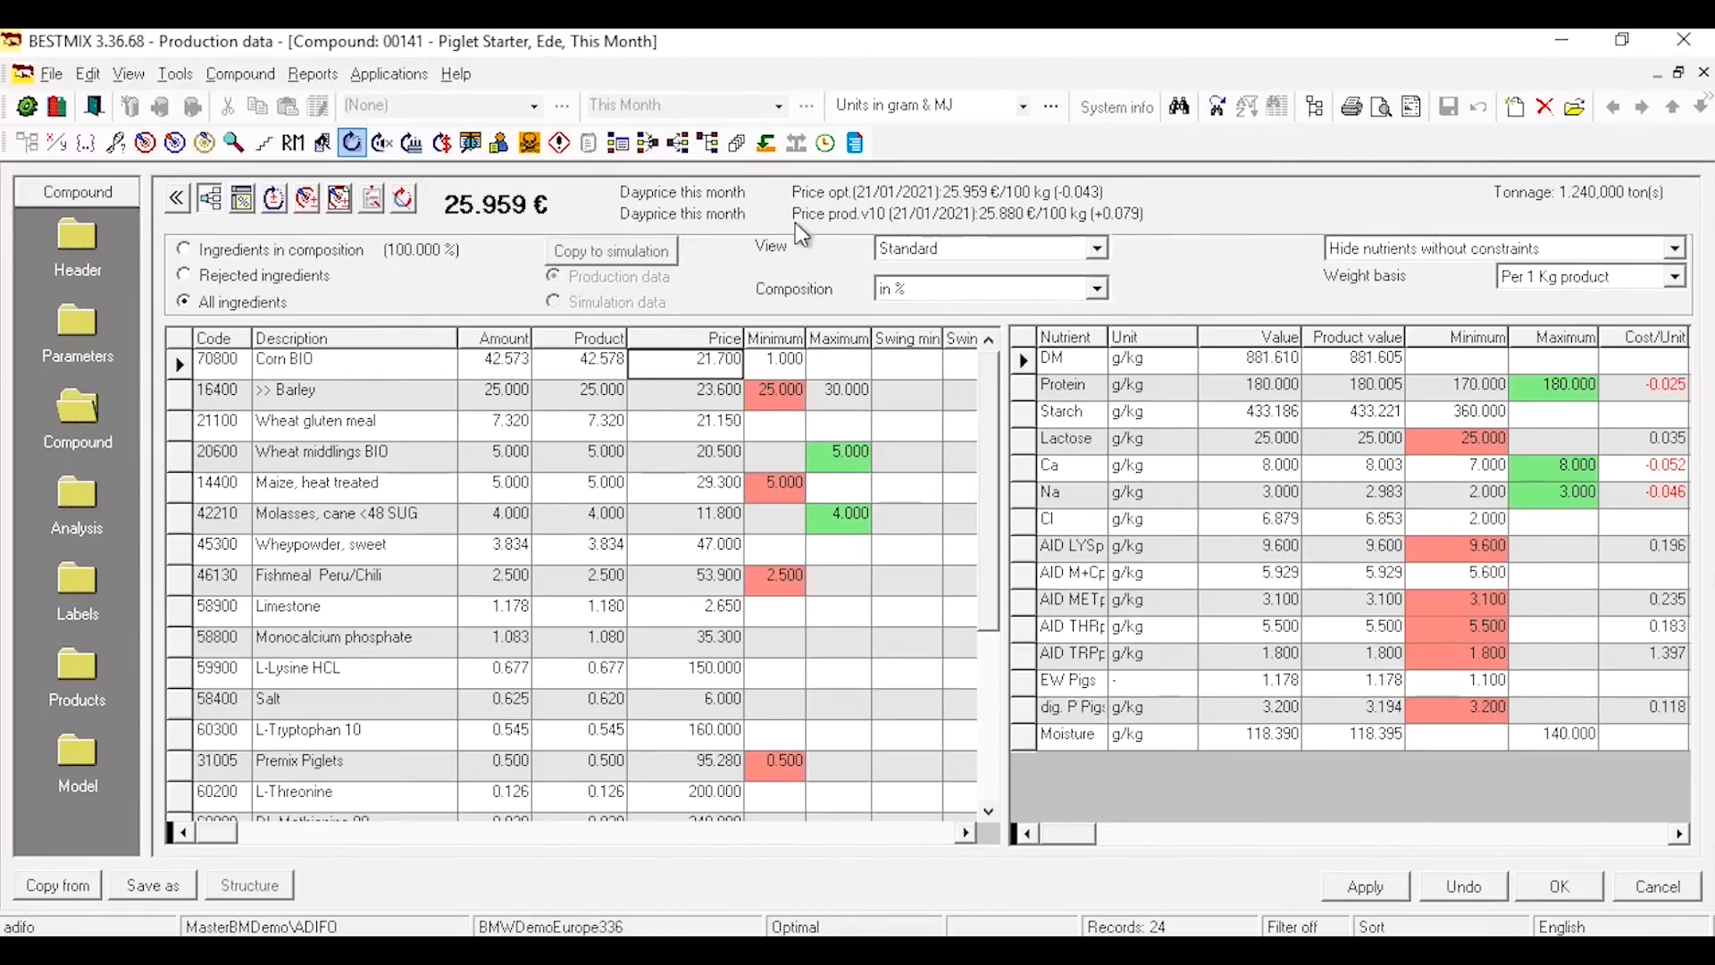
{"action": "mouse_move", "coordinate": [728, 371]}
{"action": "type", "text": "21.900"}
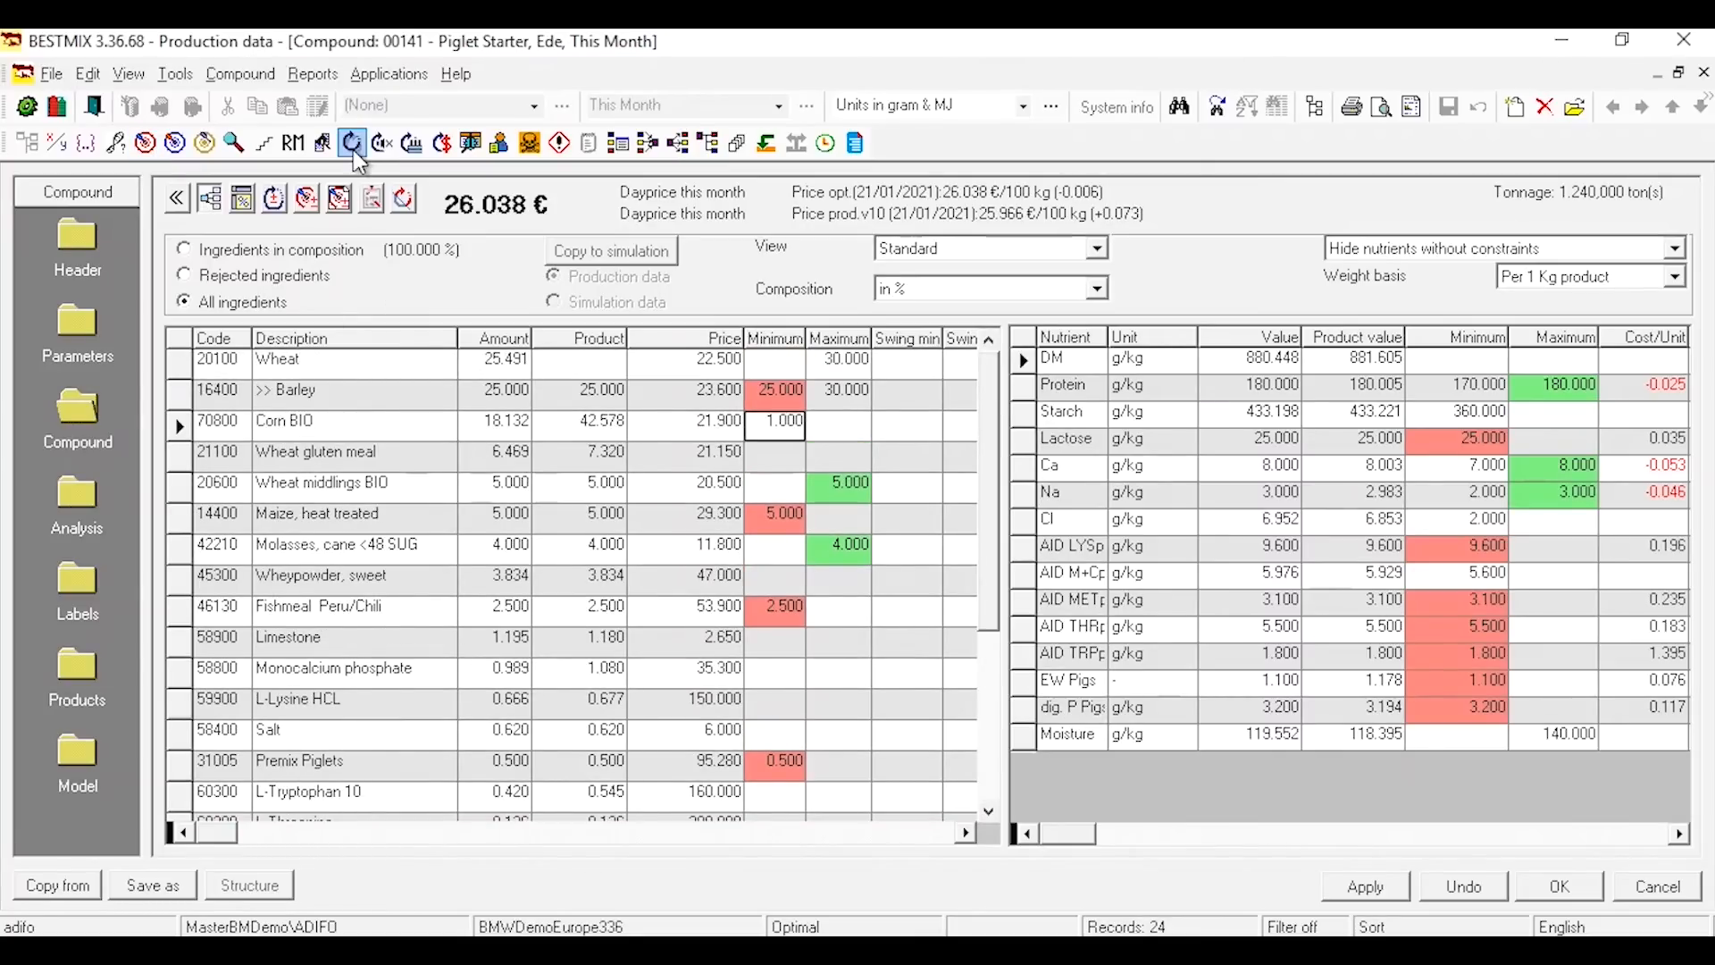
{"action": "left_click", "coordinate": [352, 143]}
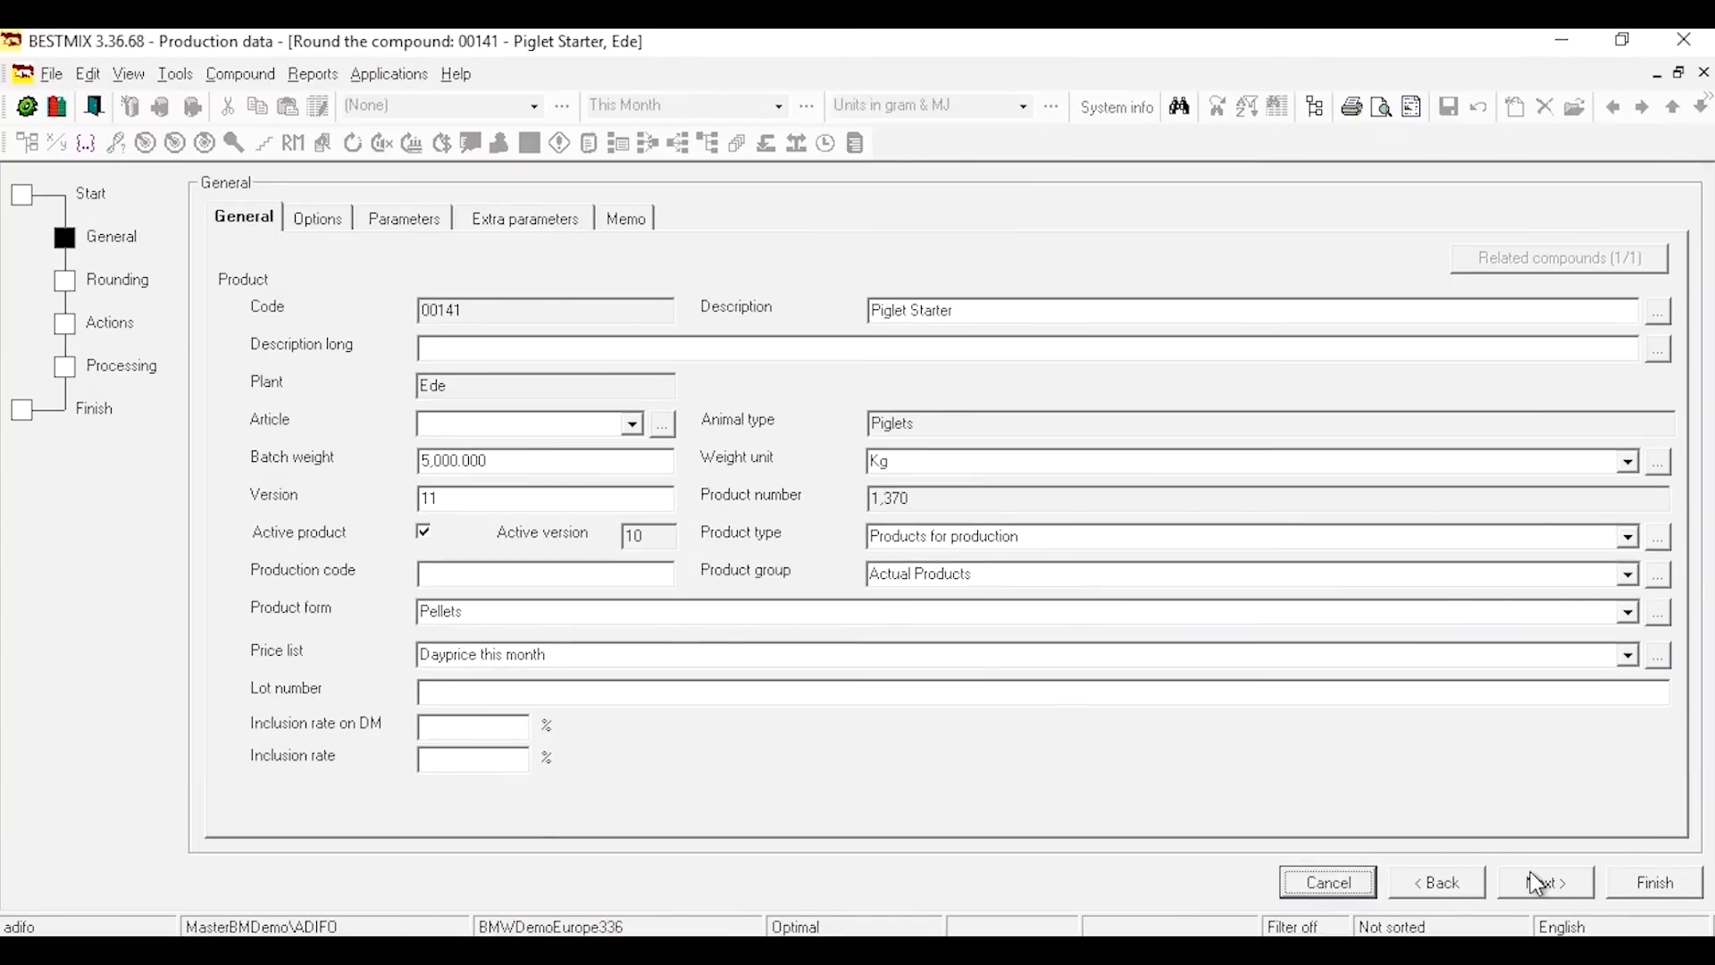
- Finish rounding with Send communication products ticked on the Actions step
{"action": "left_click", "coordinate": [1543, 880]}
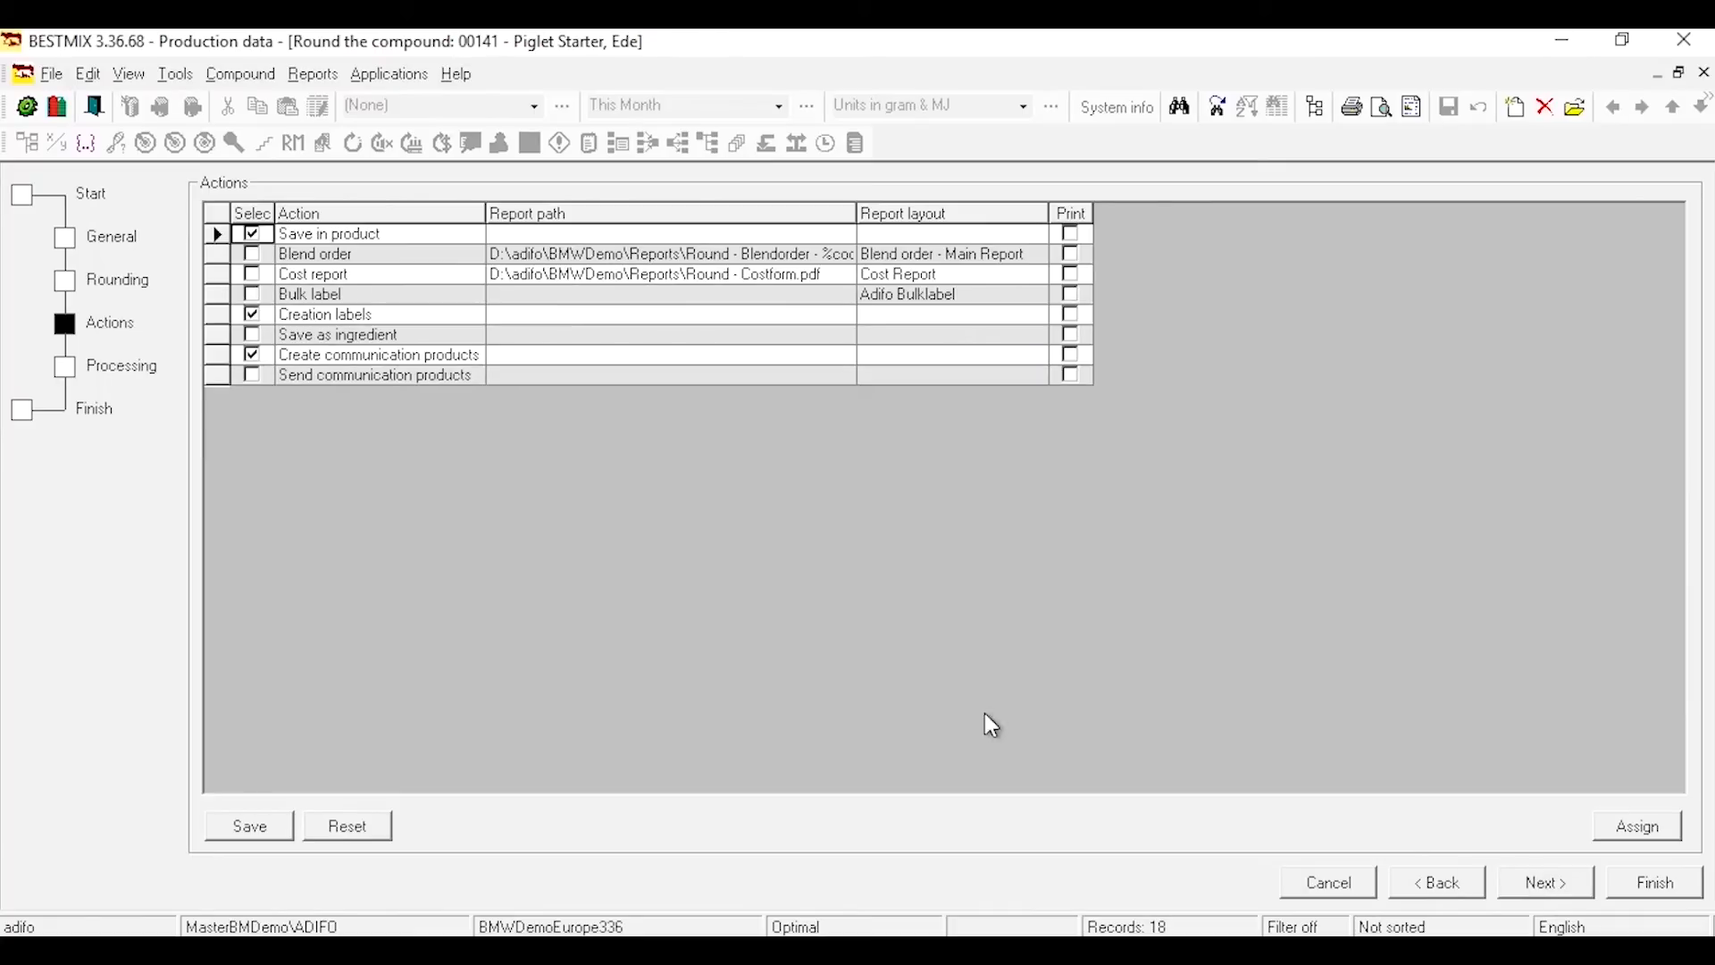
{"action": "mouse_move", "coordinate": [269, 309]}
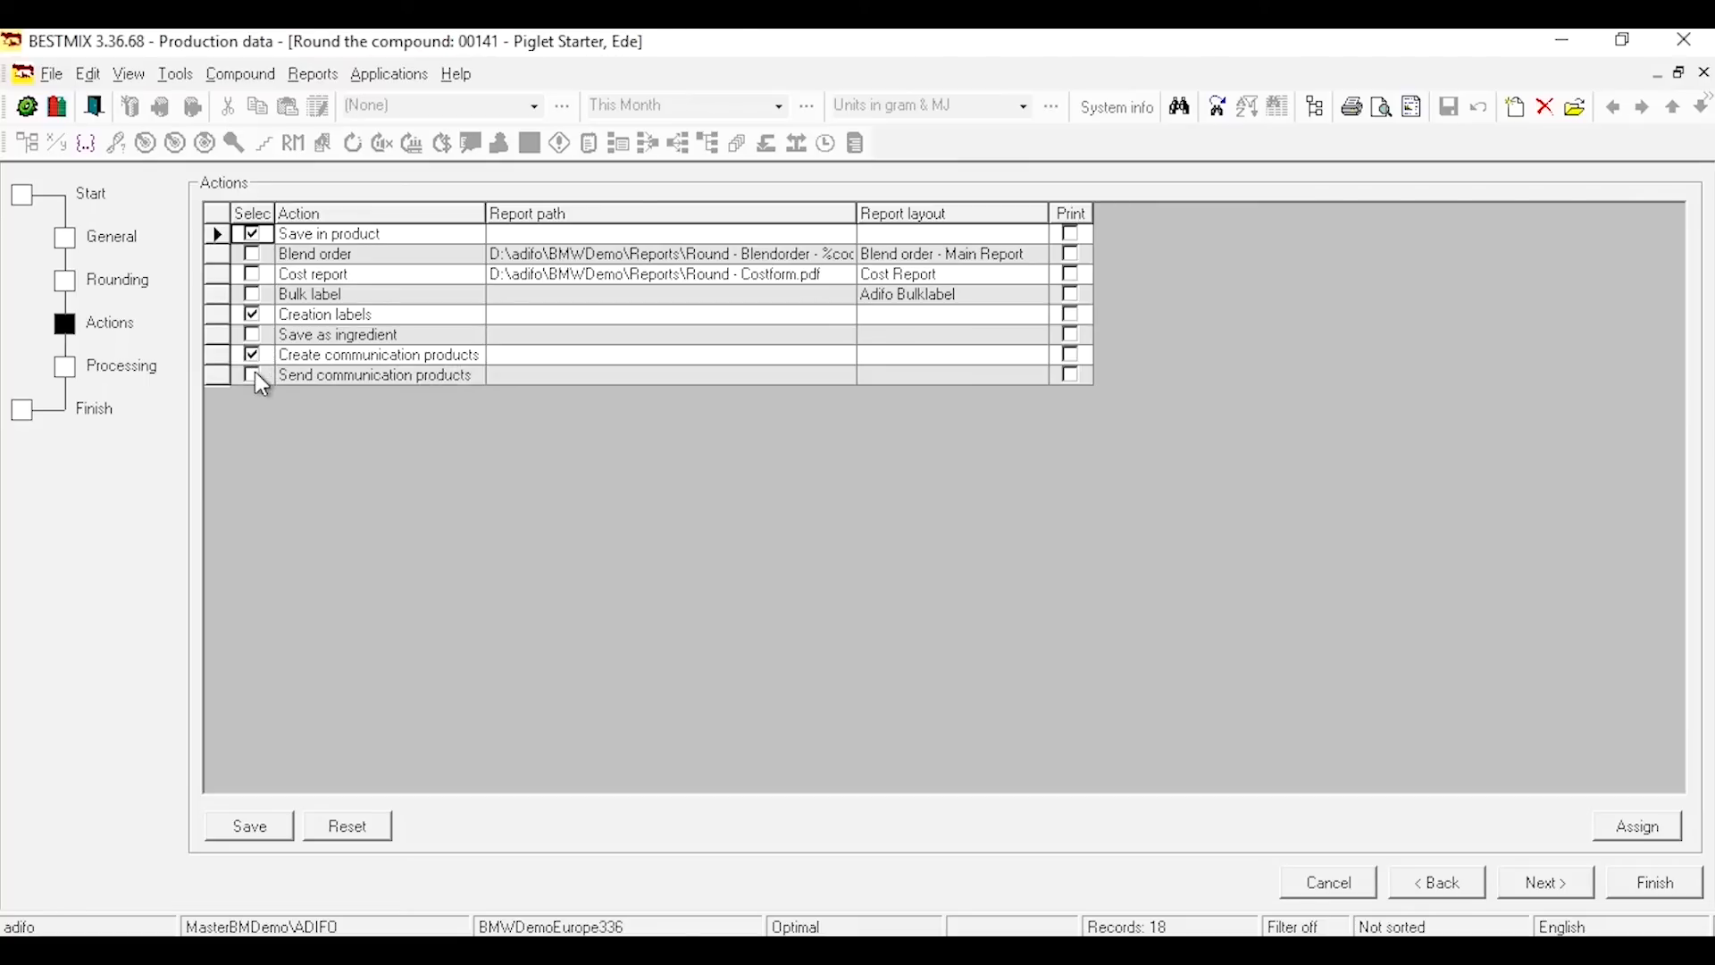
{"action": "left_click", "coordinate": [252, 374]}
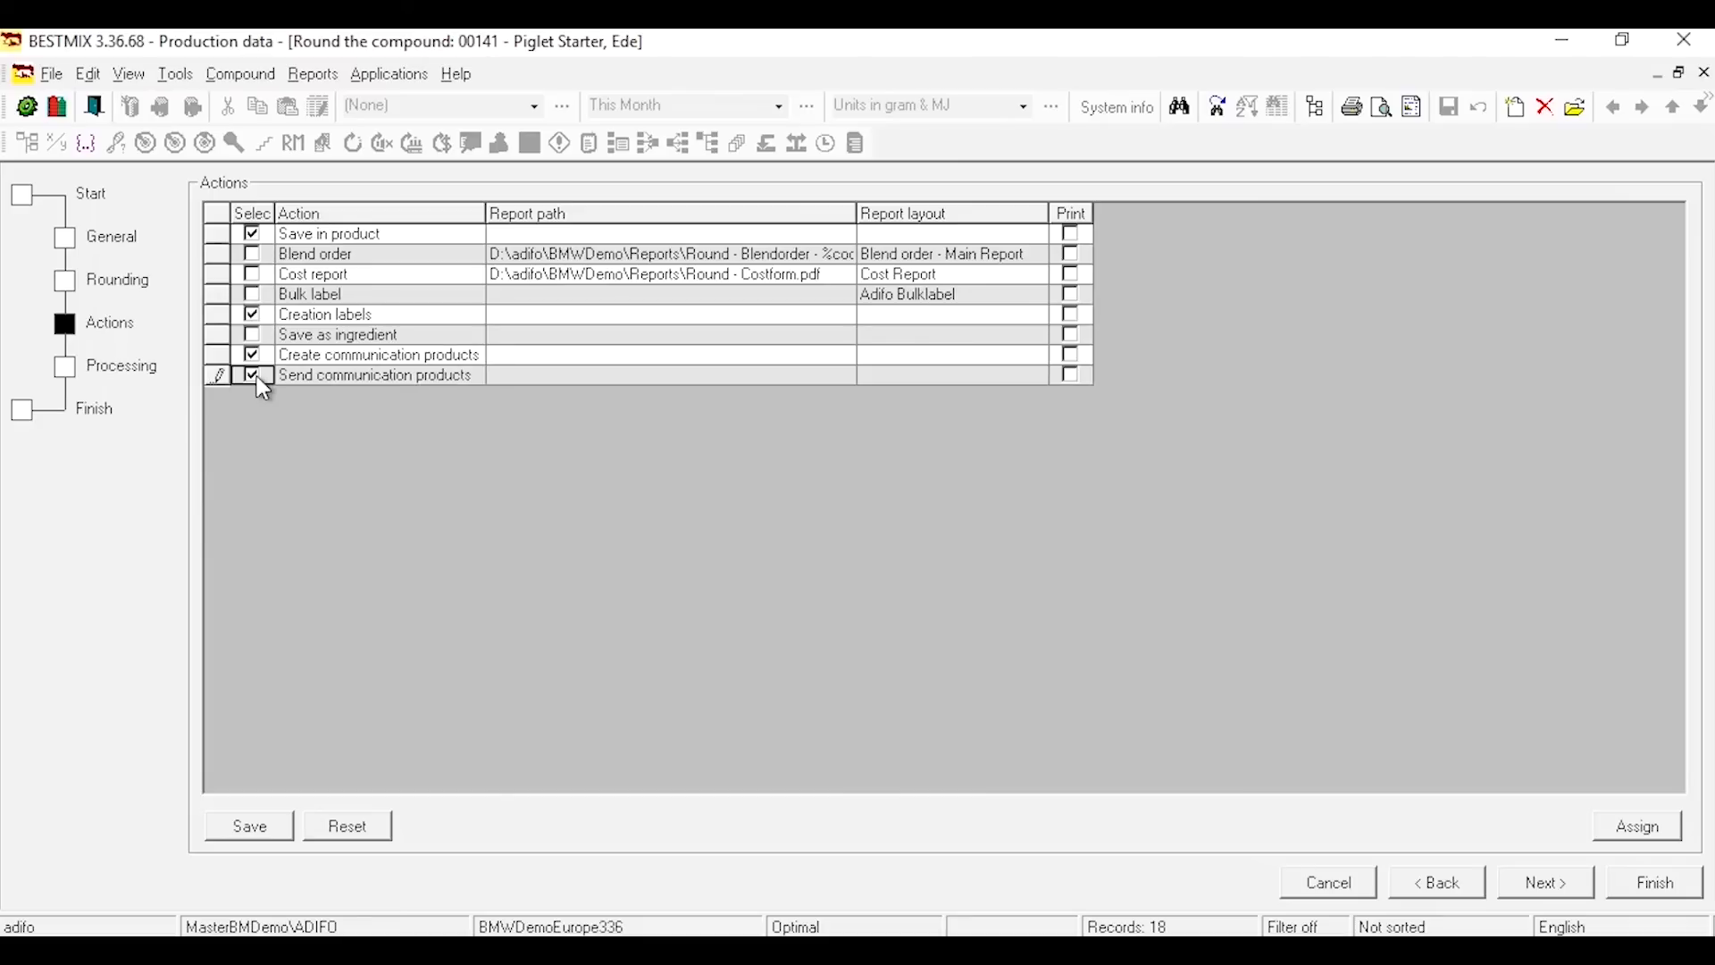
{"action": "left_click", "coordinate": [252, 376]}
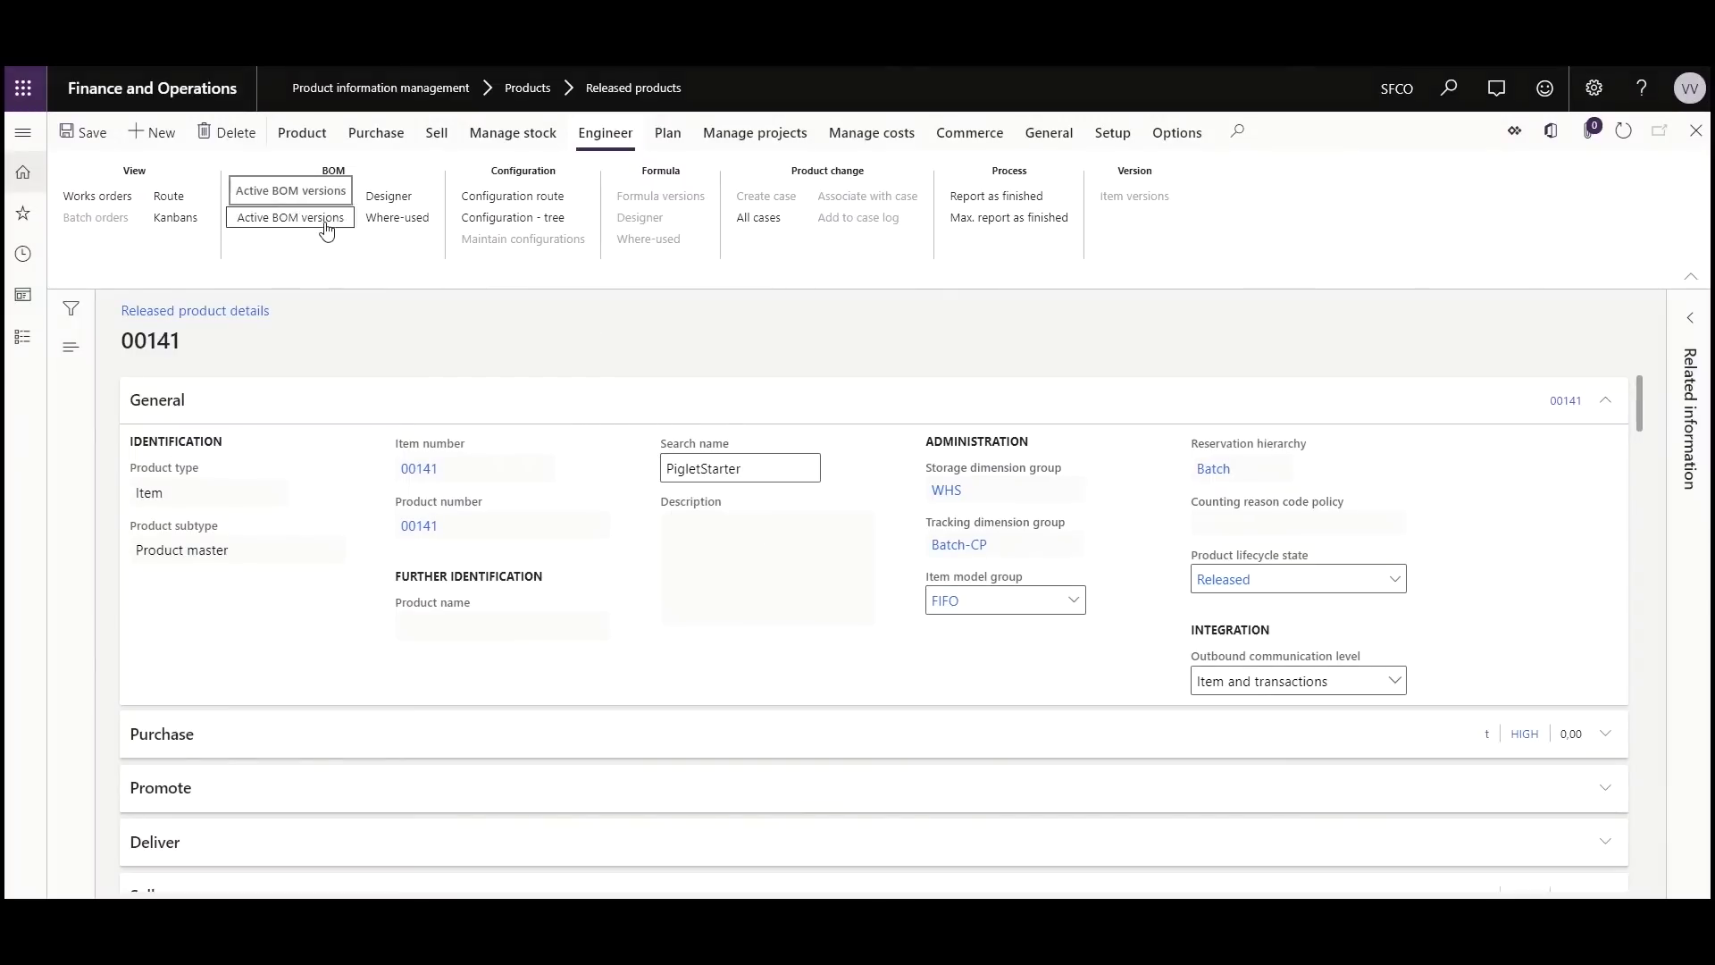
- Show product 00141's active BOM version 11, review its materials lines, and go to Graphical labels
{"action": "left_click", "coordinate": [290, 216]}
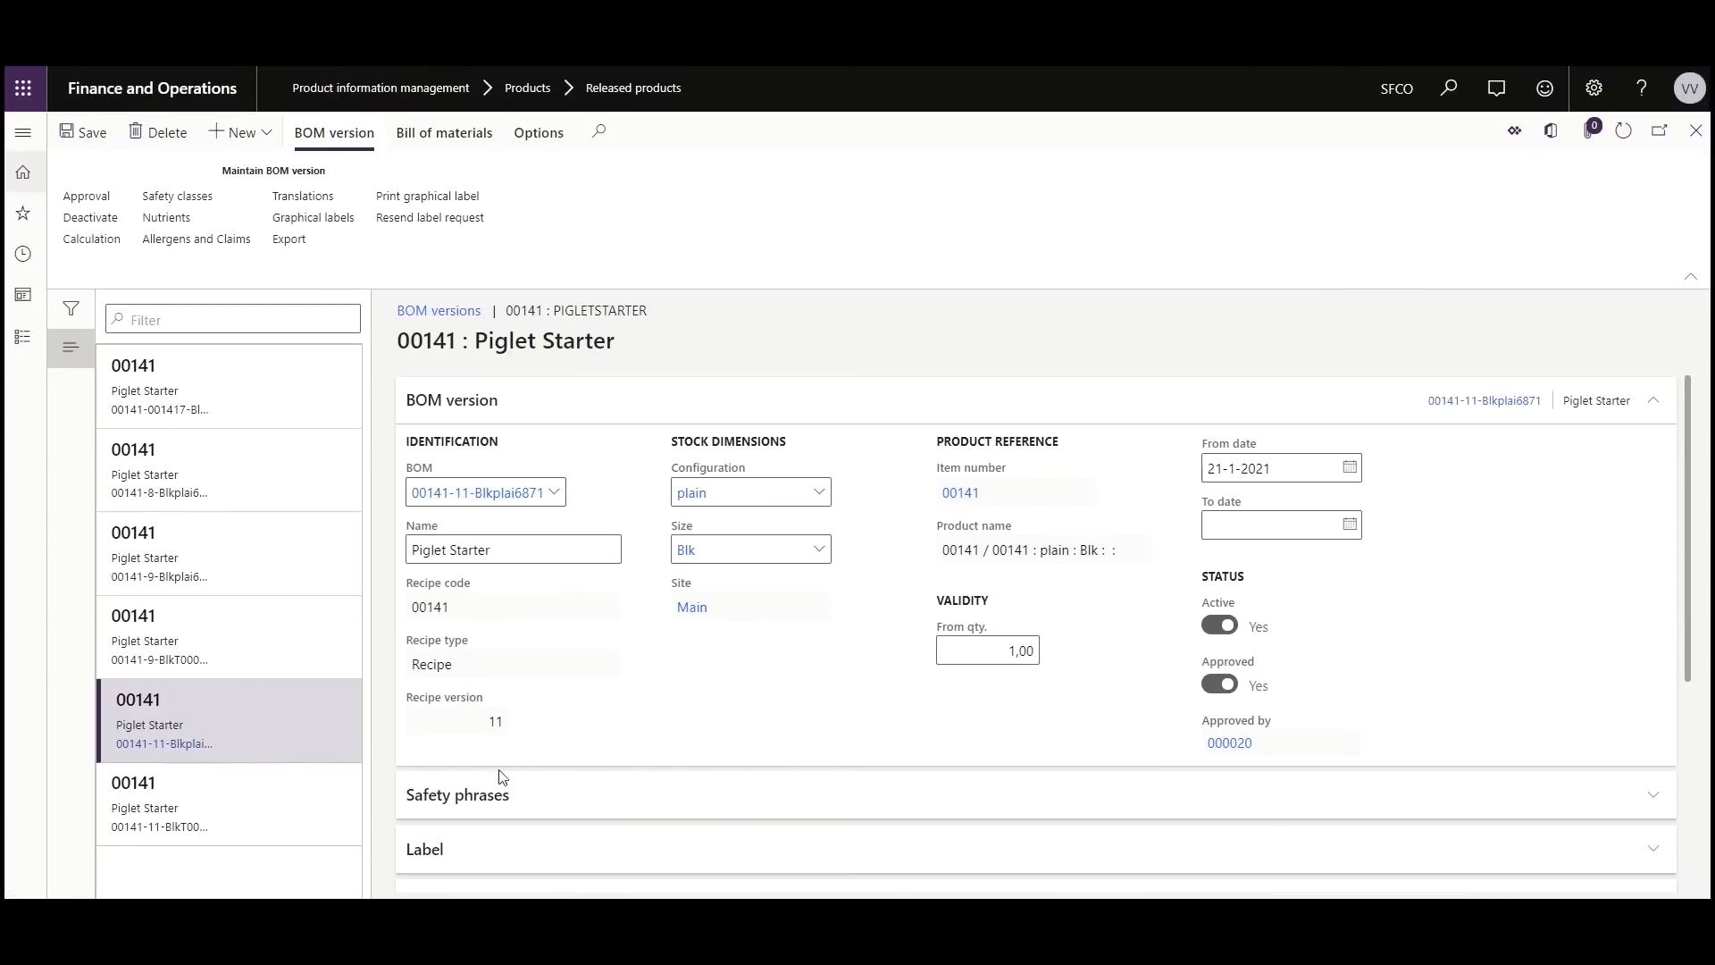
{"action": "mouse_move", "coordinate": [1190, 484]}
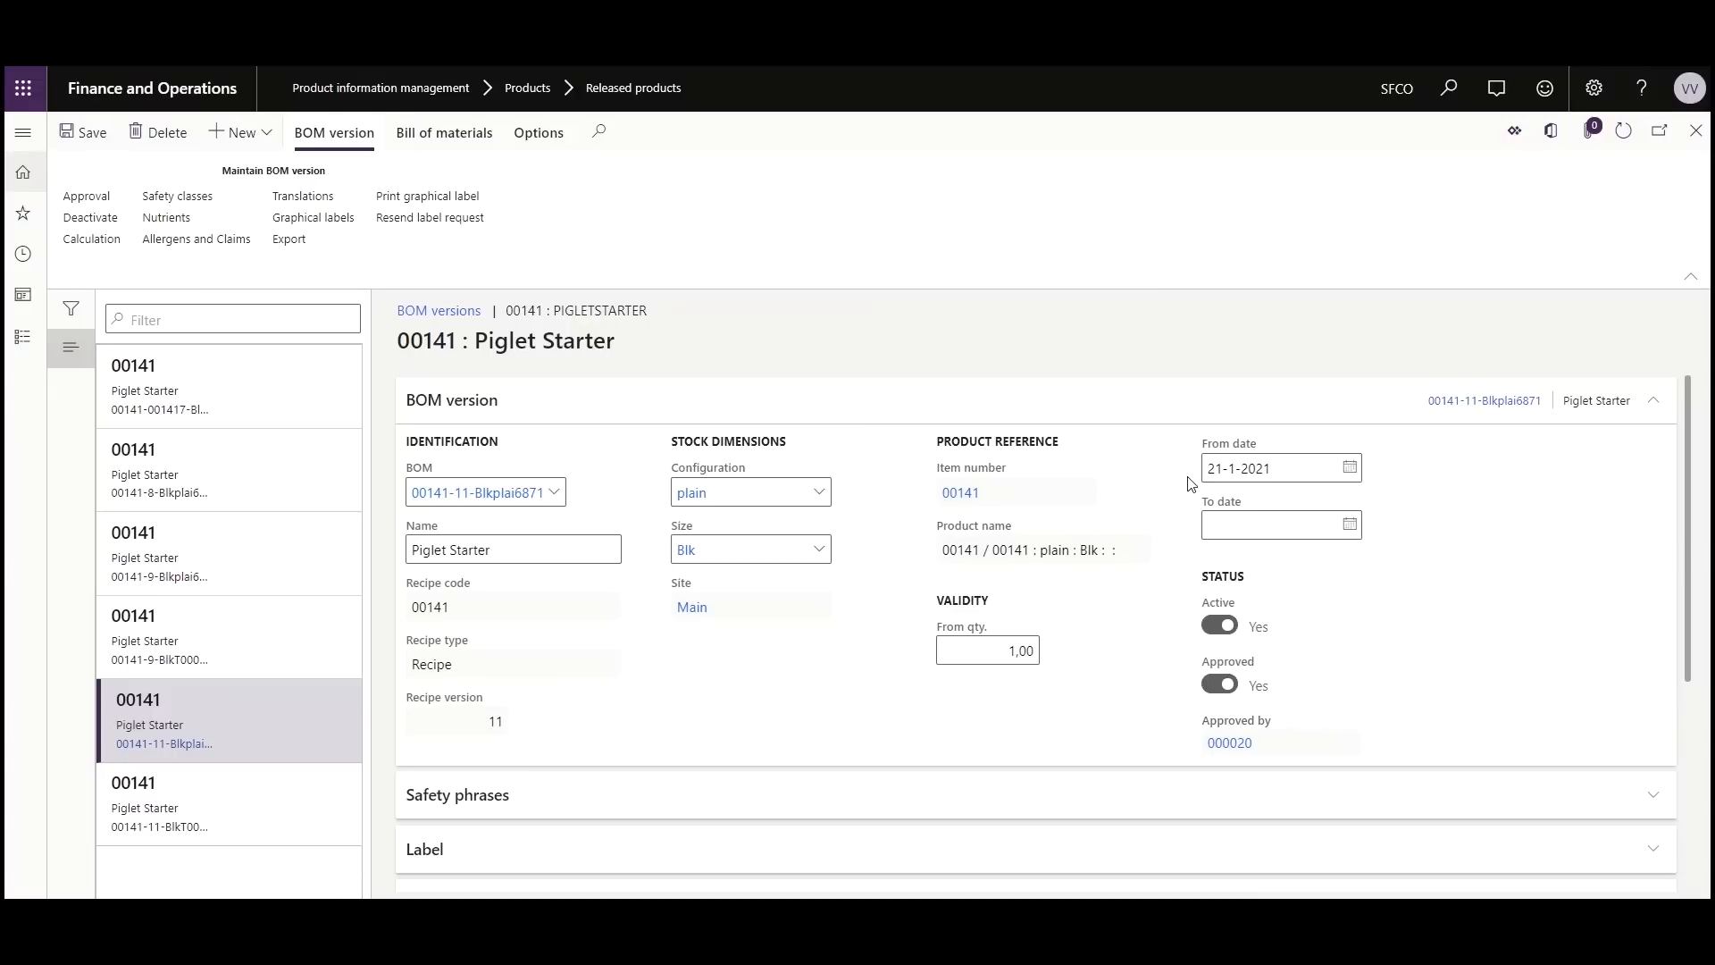
{"action": "scroll", "scroll_direction": "down", "scroll_amount": 3}
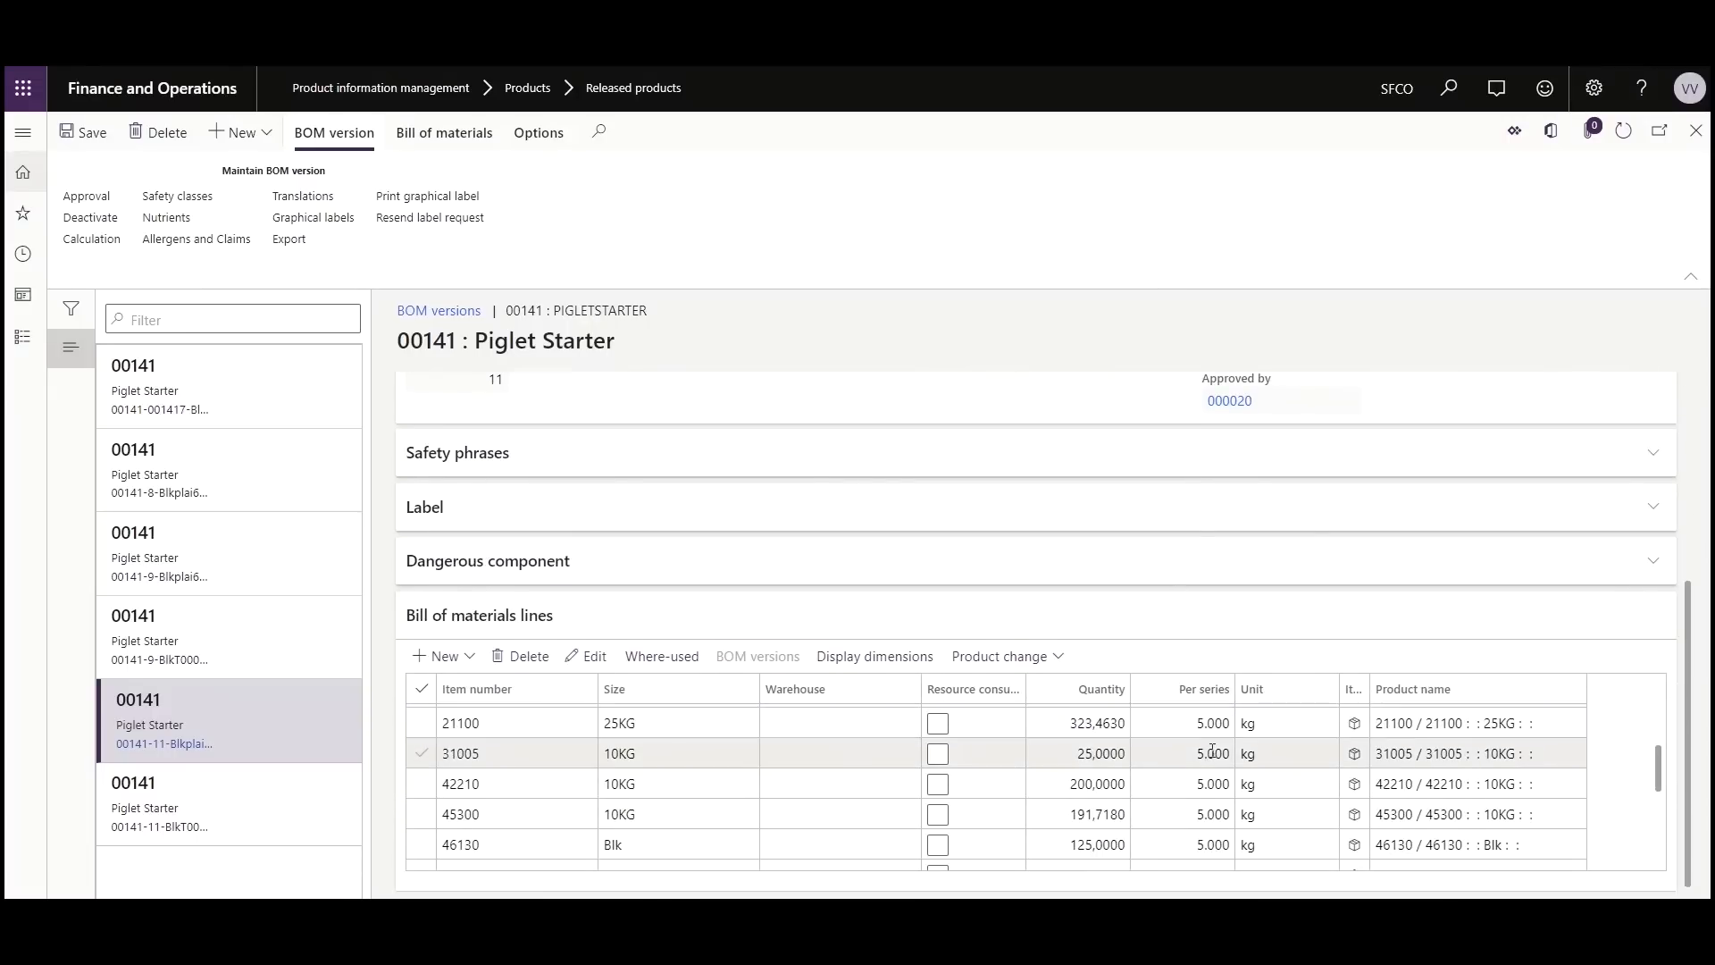
{"action": "scroll", "scroll_direction": "down", "scroll_amount": 3}
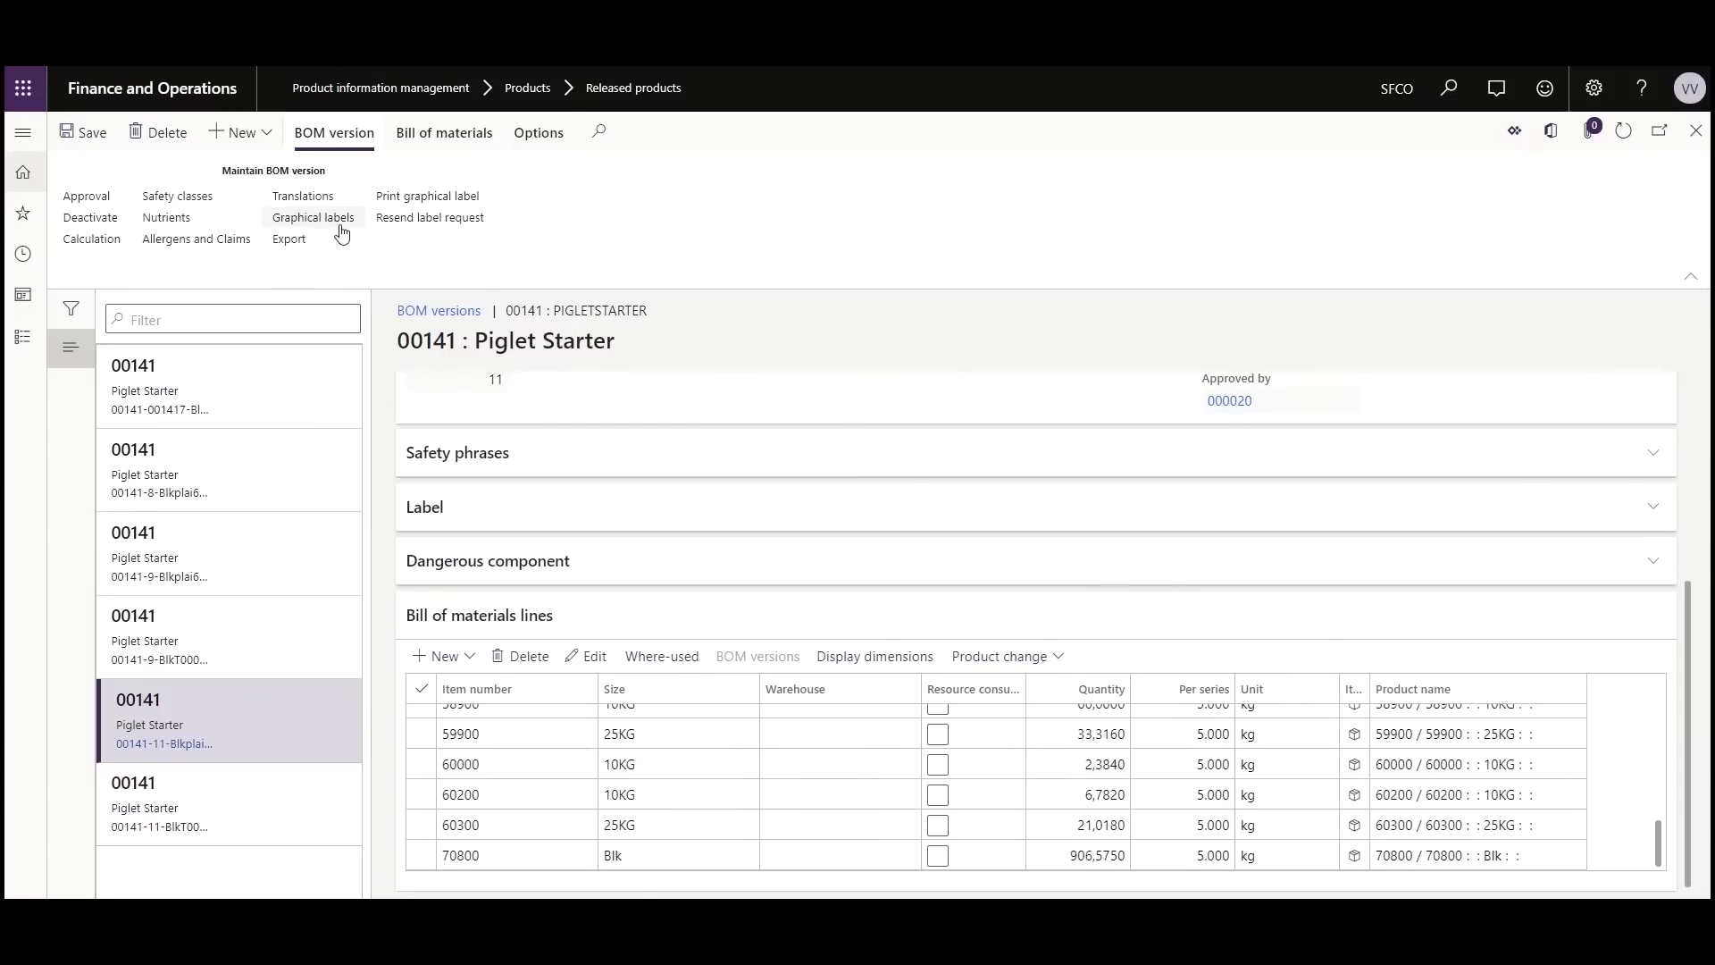
{"action": "left_click", "coordinate": [313, 218]}
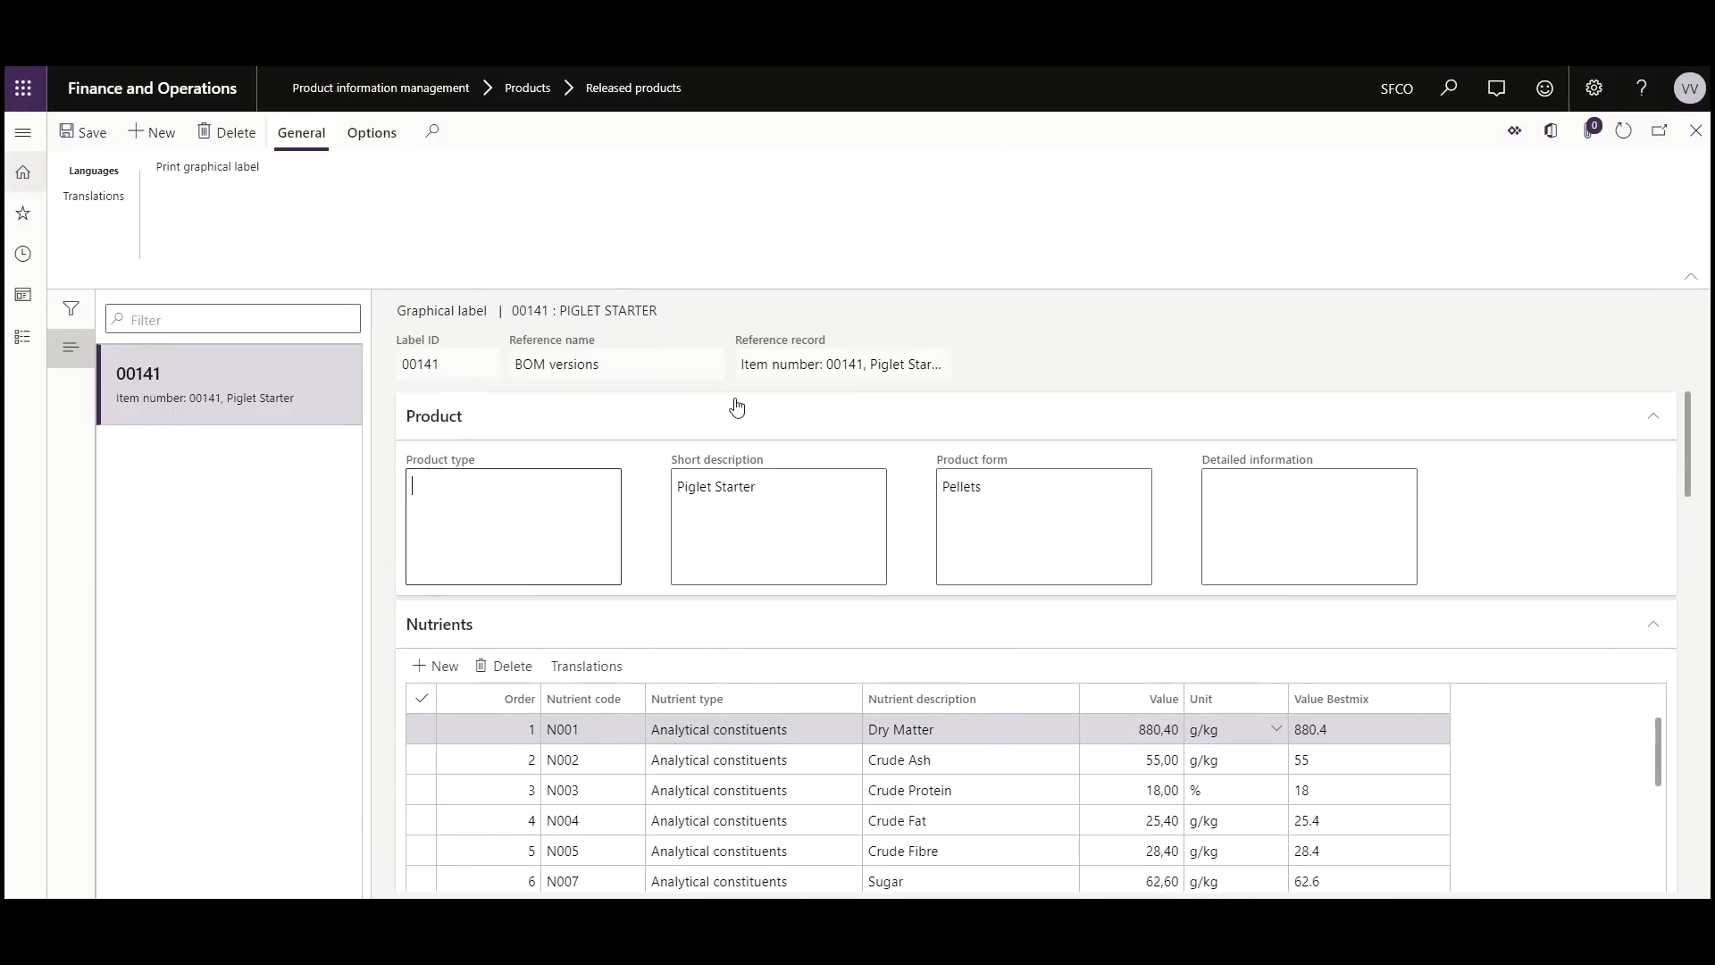
- Scroll through the Piglet Starter graphical label's nutrients and composition
{"action": "scroll", "scroll_direction": "down", "scroll_amount": 3}
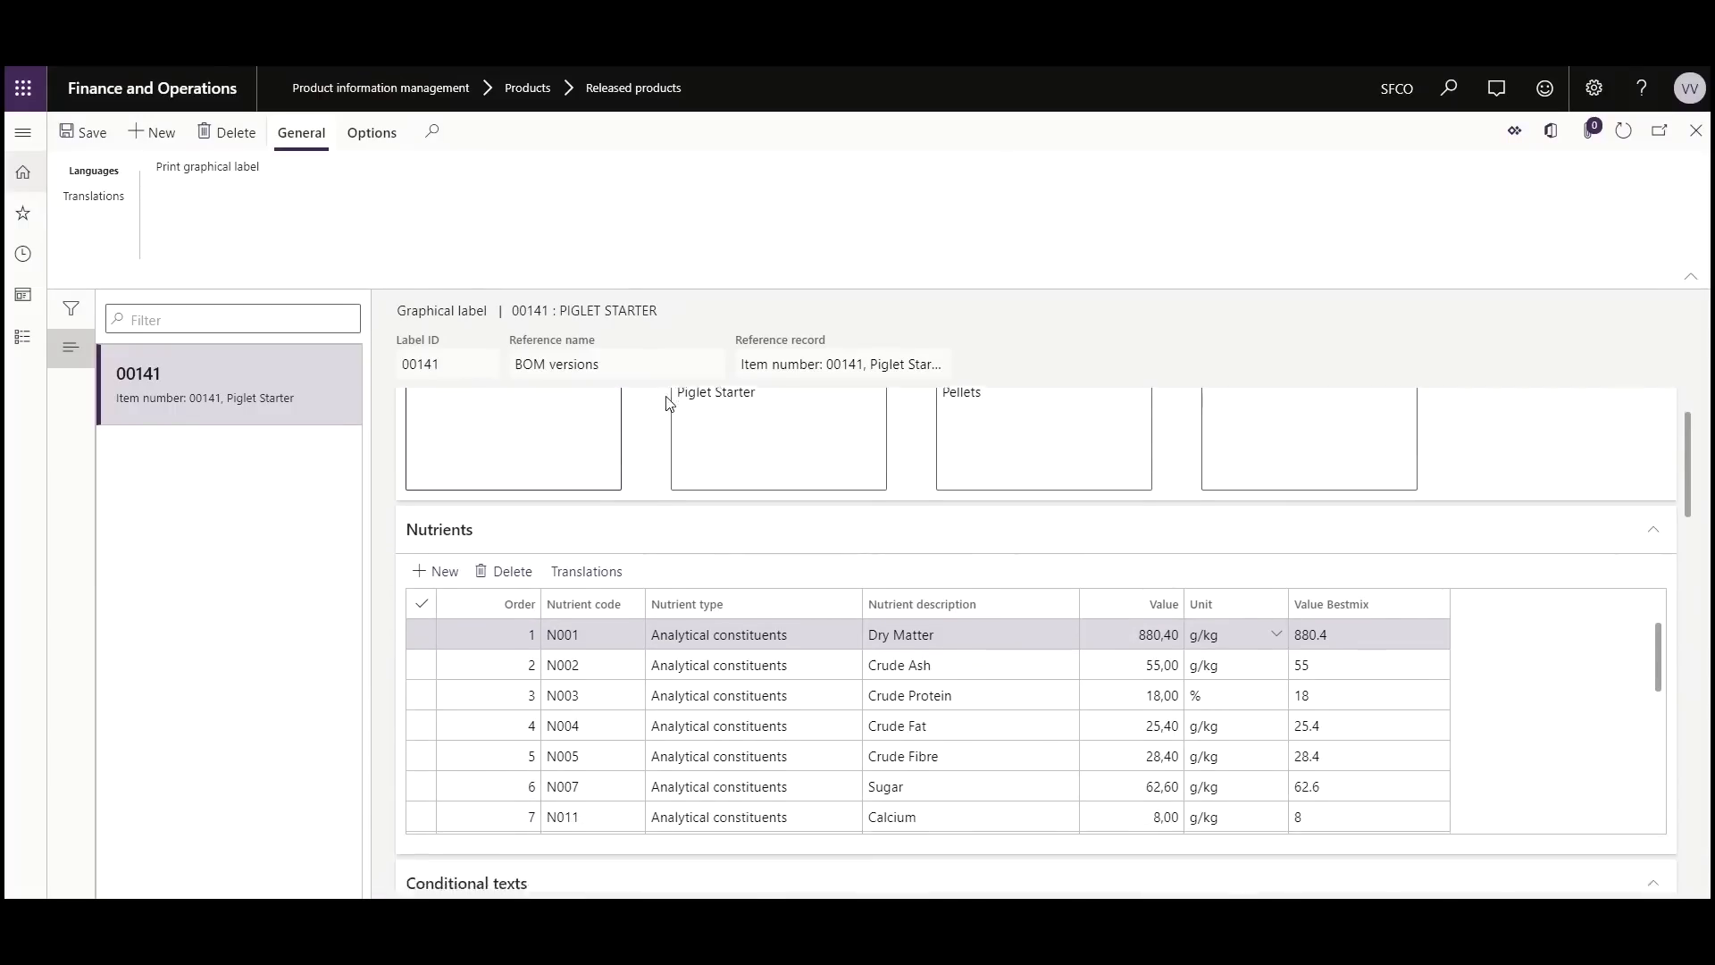
{"action": "scroll", "scroll_direction": "down", "scroll_amount": 3}
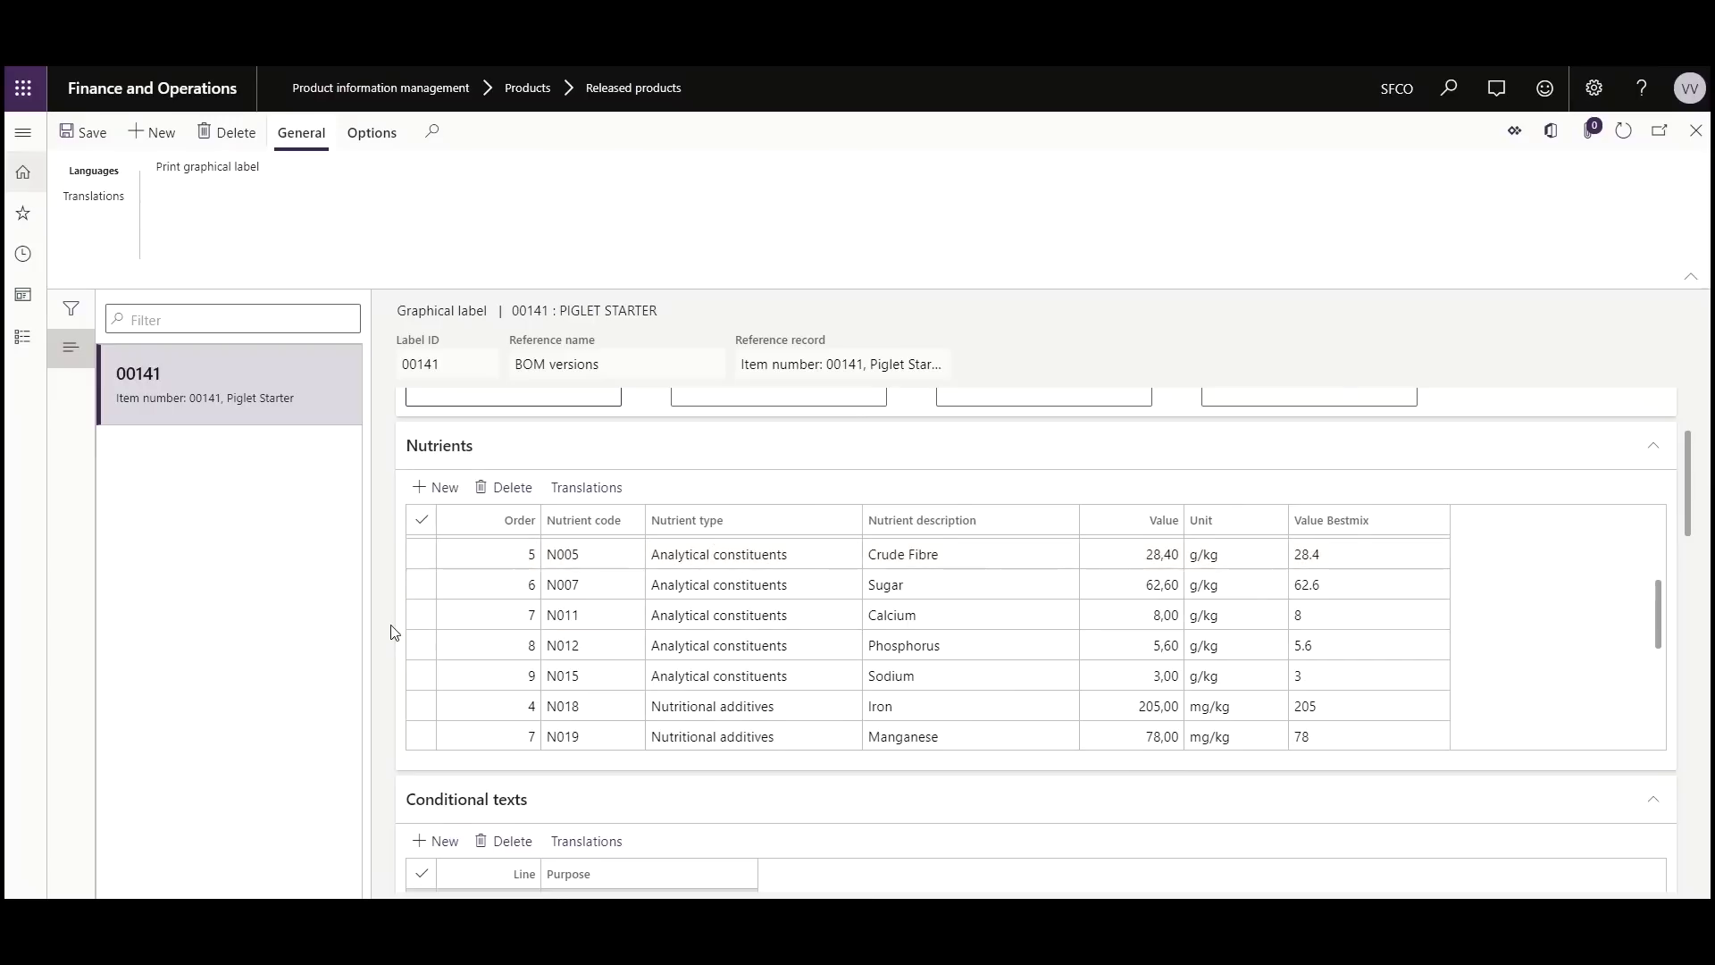
{"action": "scroll", "scroll_direction": "down", "scroll_amount": 3}
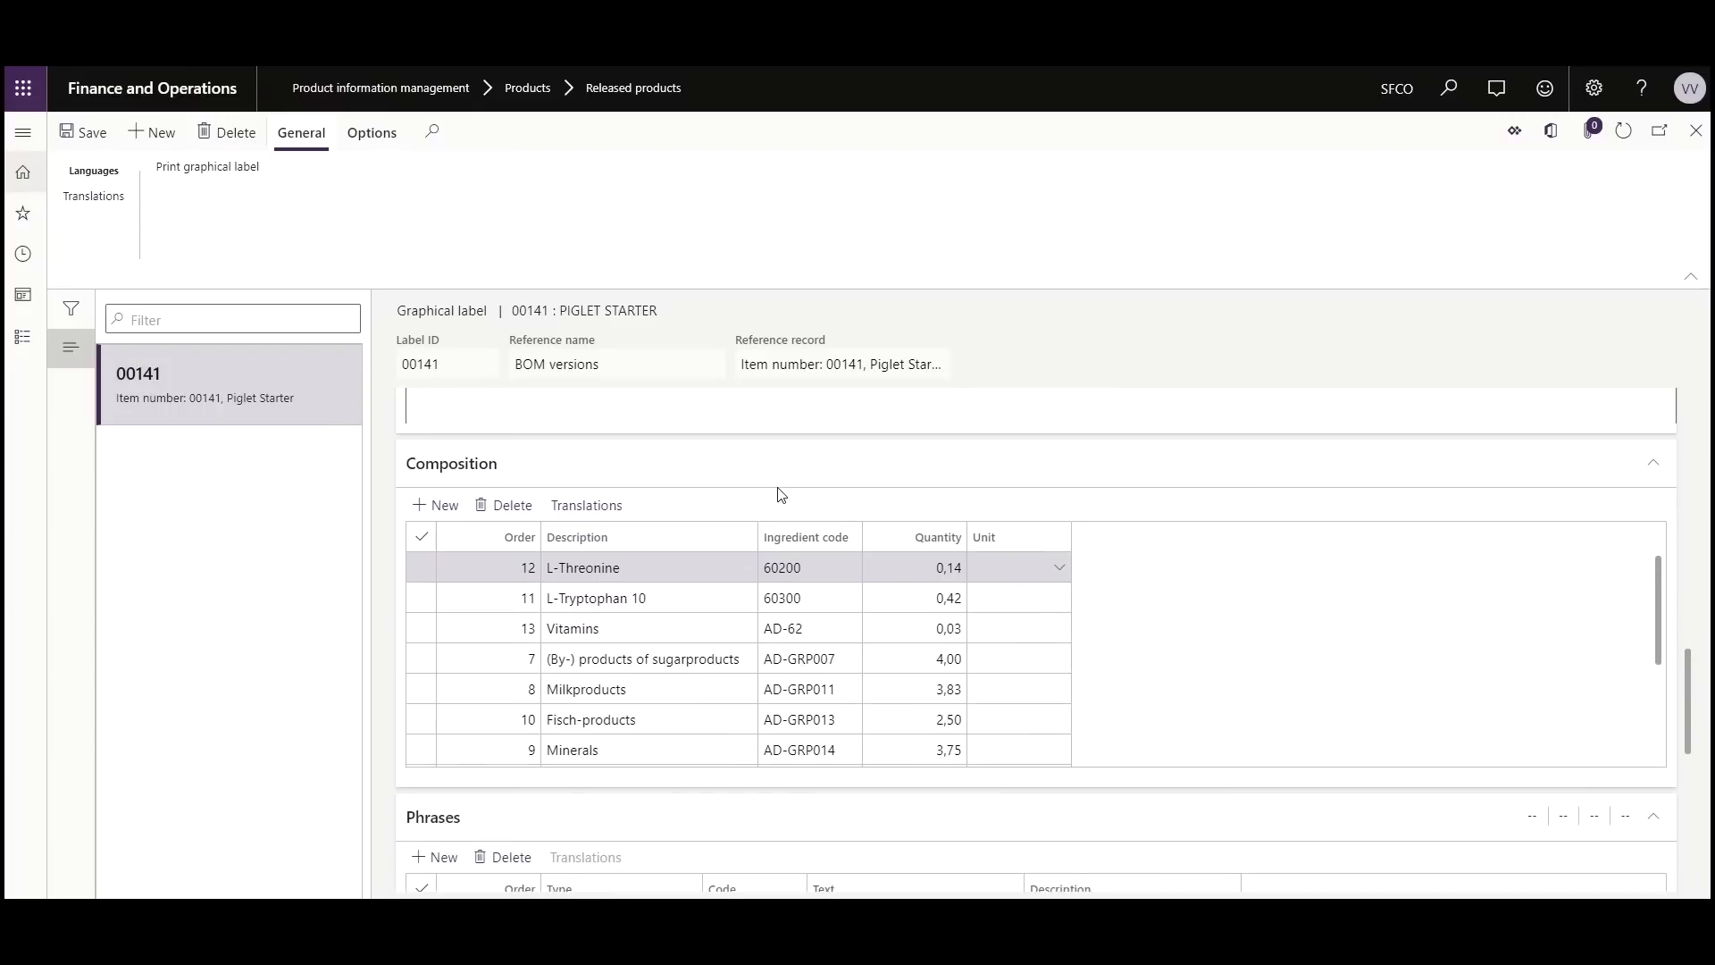
{"action": "mouse_move", "coordinate": [205, 166]}
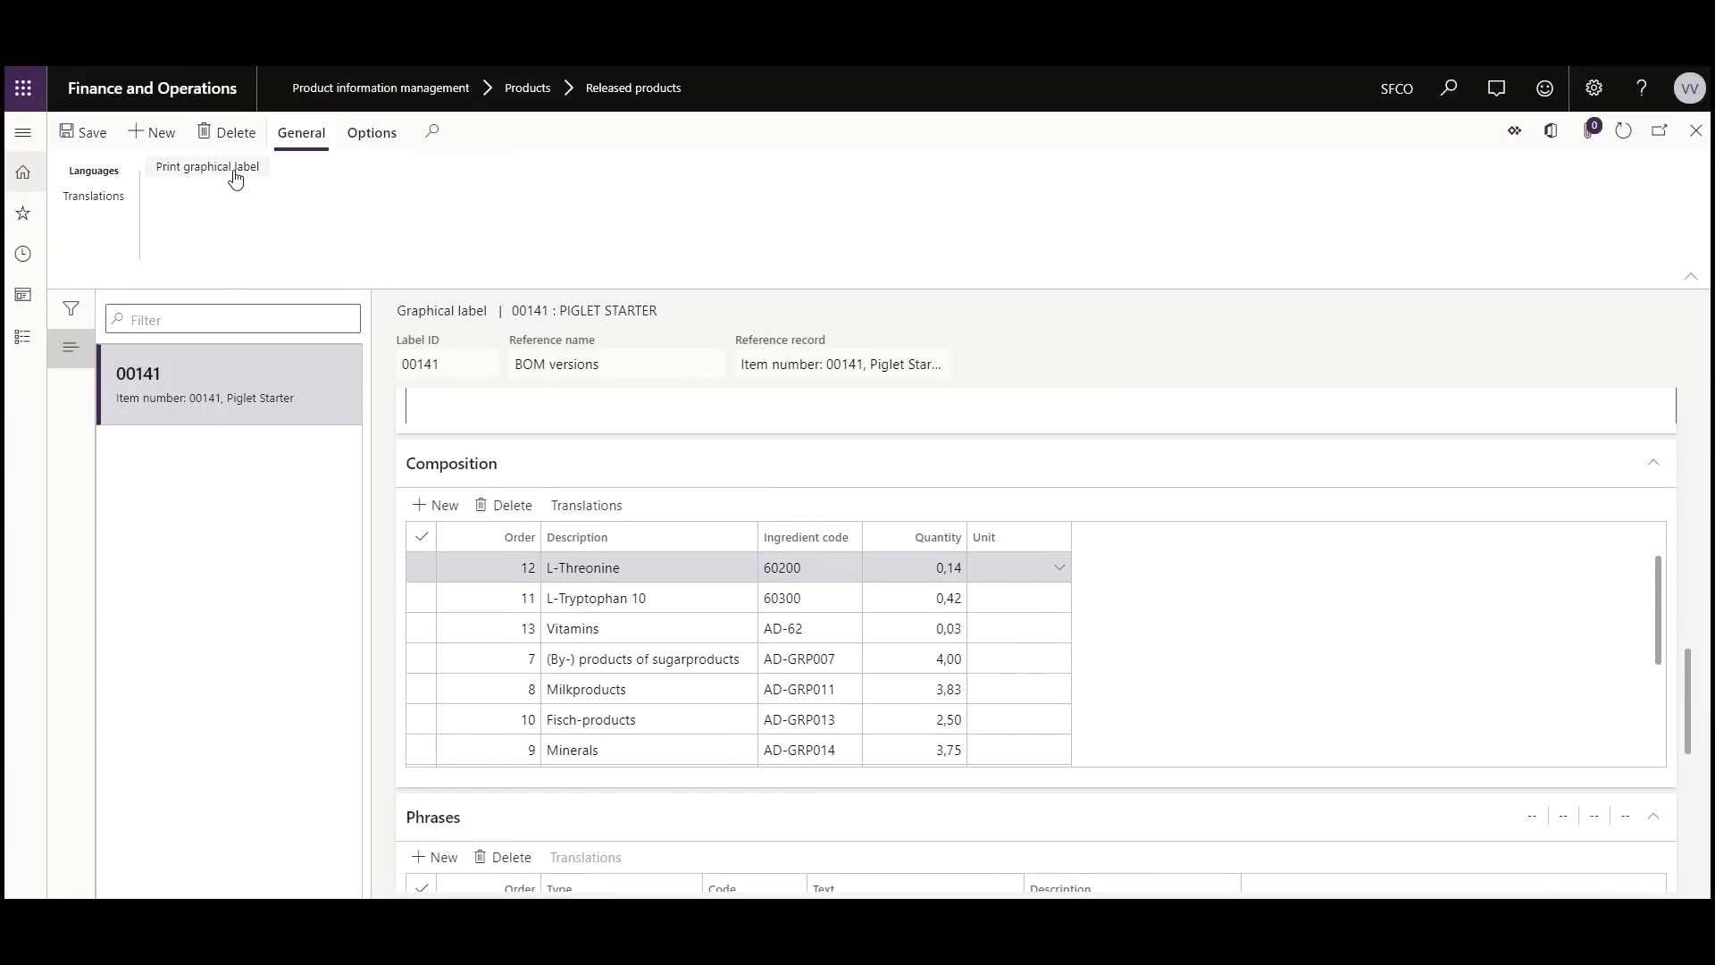
- Print the graphical label and view the downloaded PDF
{"action": "left_click", "coordinate": [207, 166]}
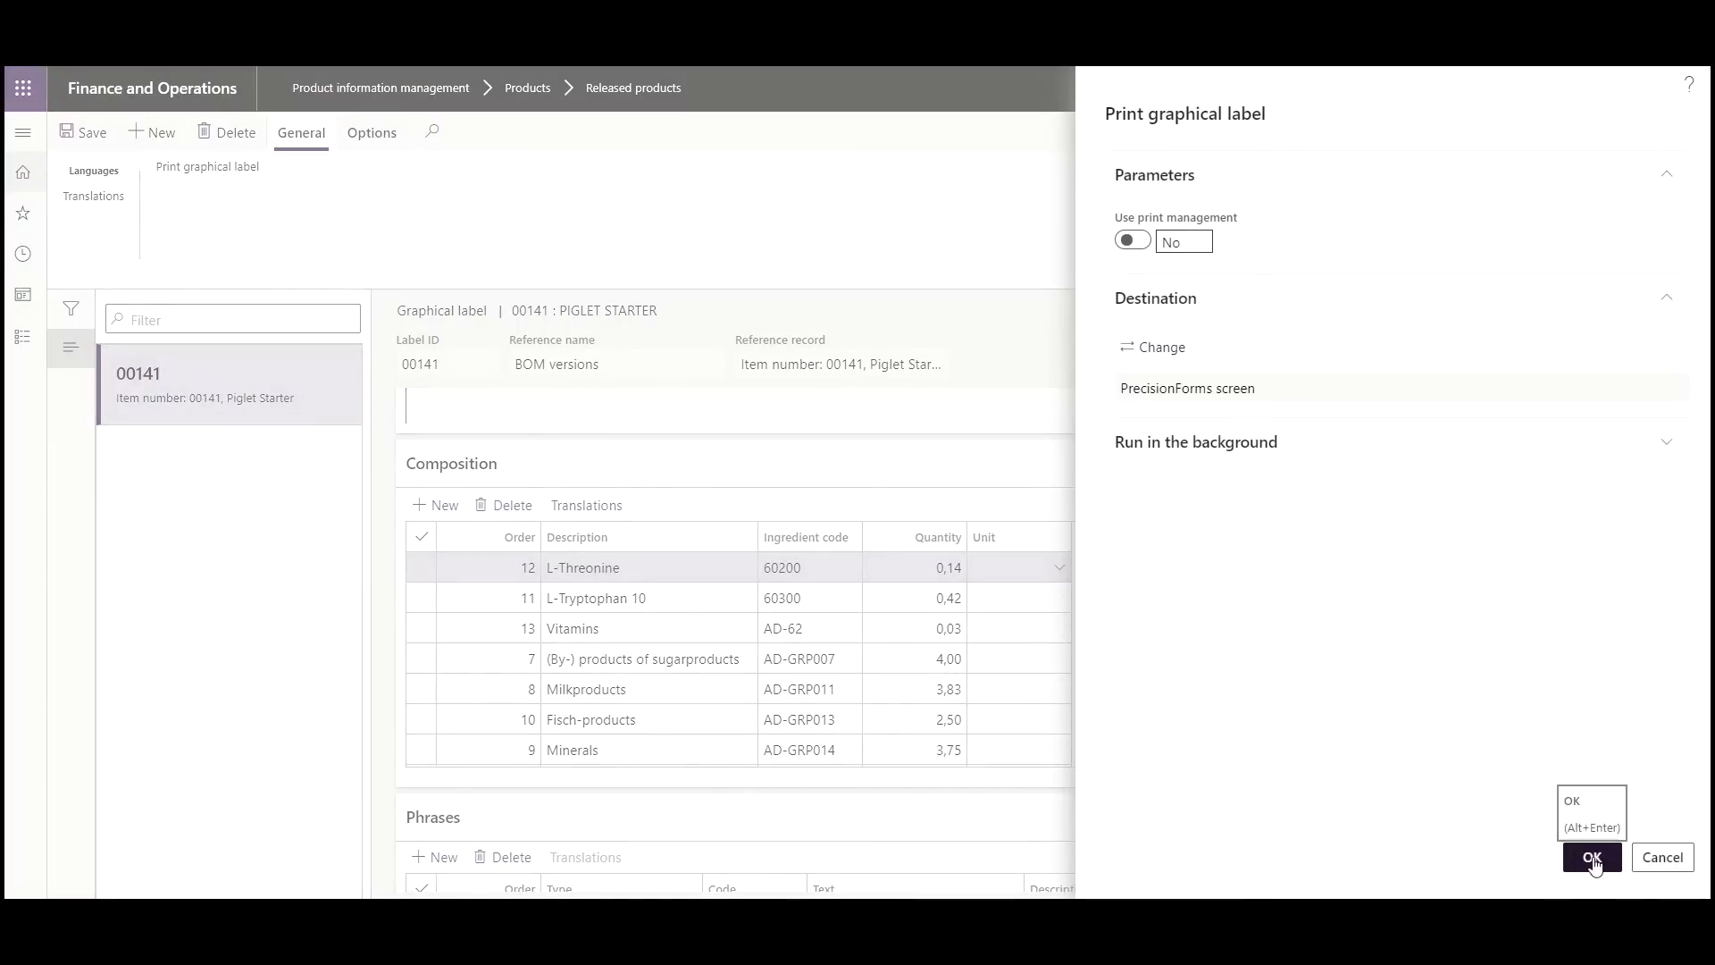
{"action": "left_click", "coordinate": [1590, 857]}
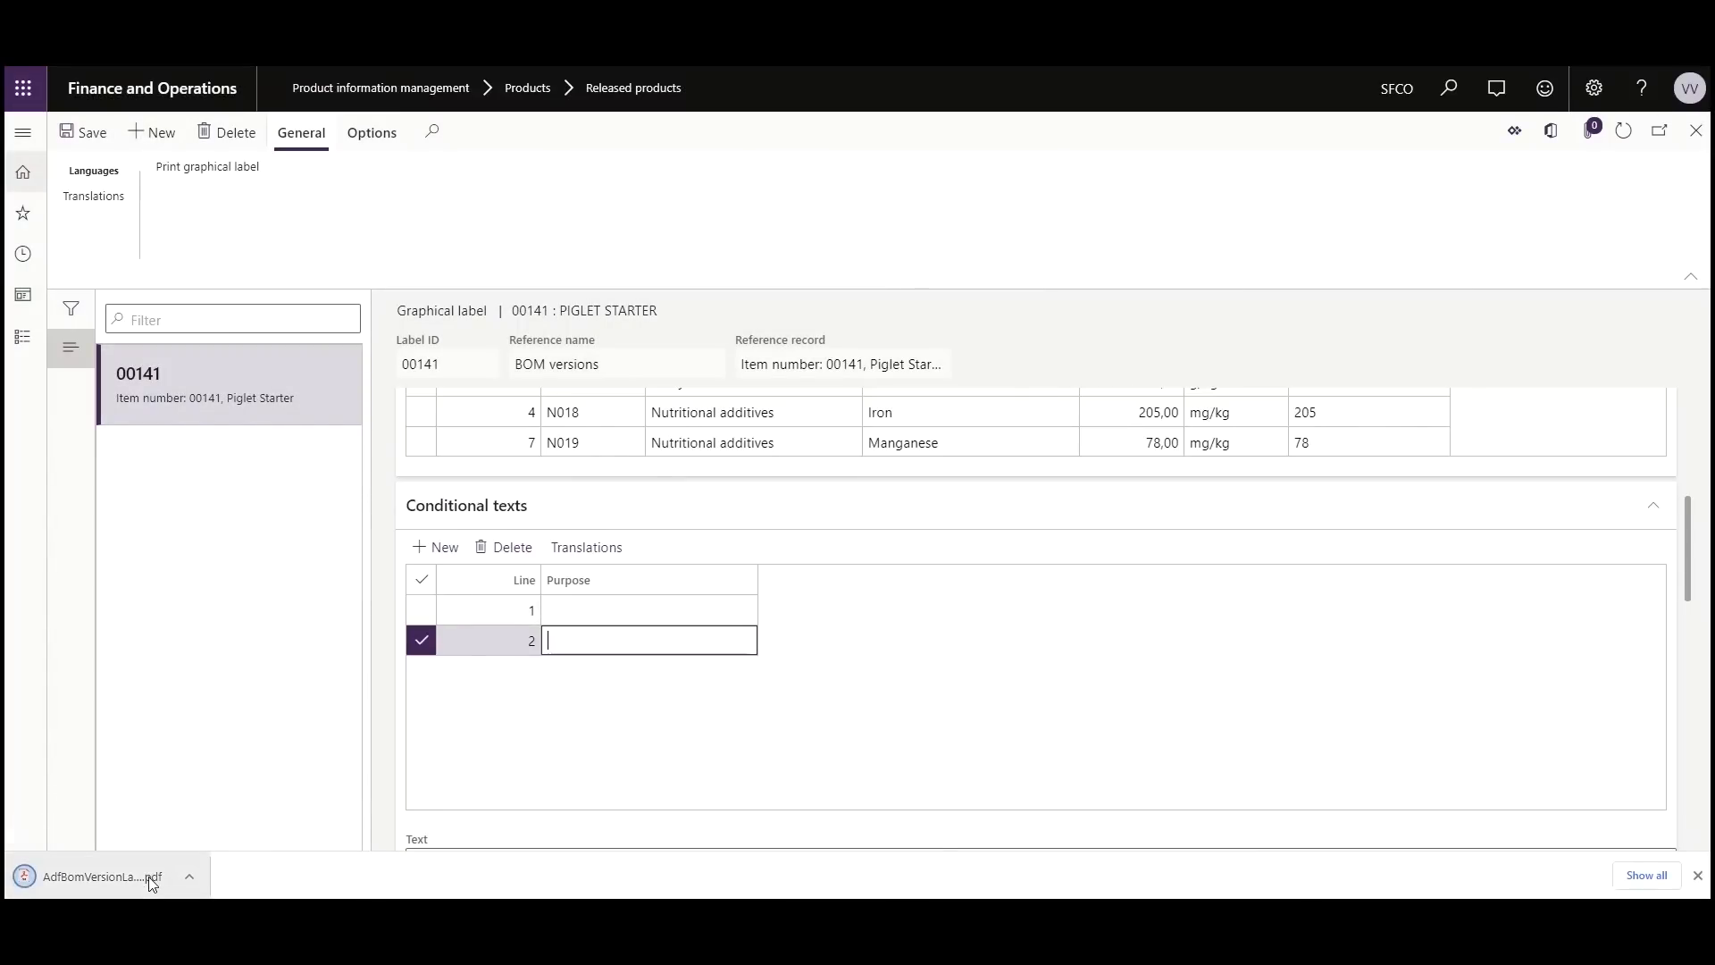
{"action": "left_click", "coordinate": [96, 876]}
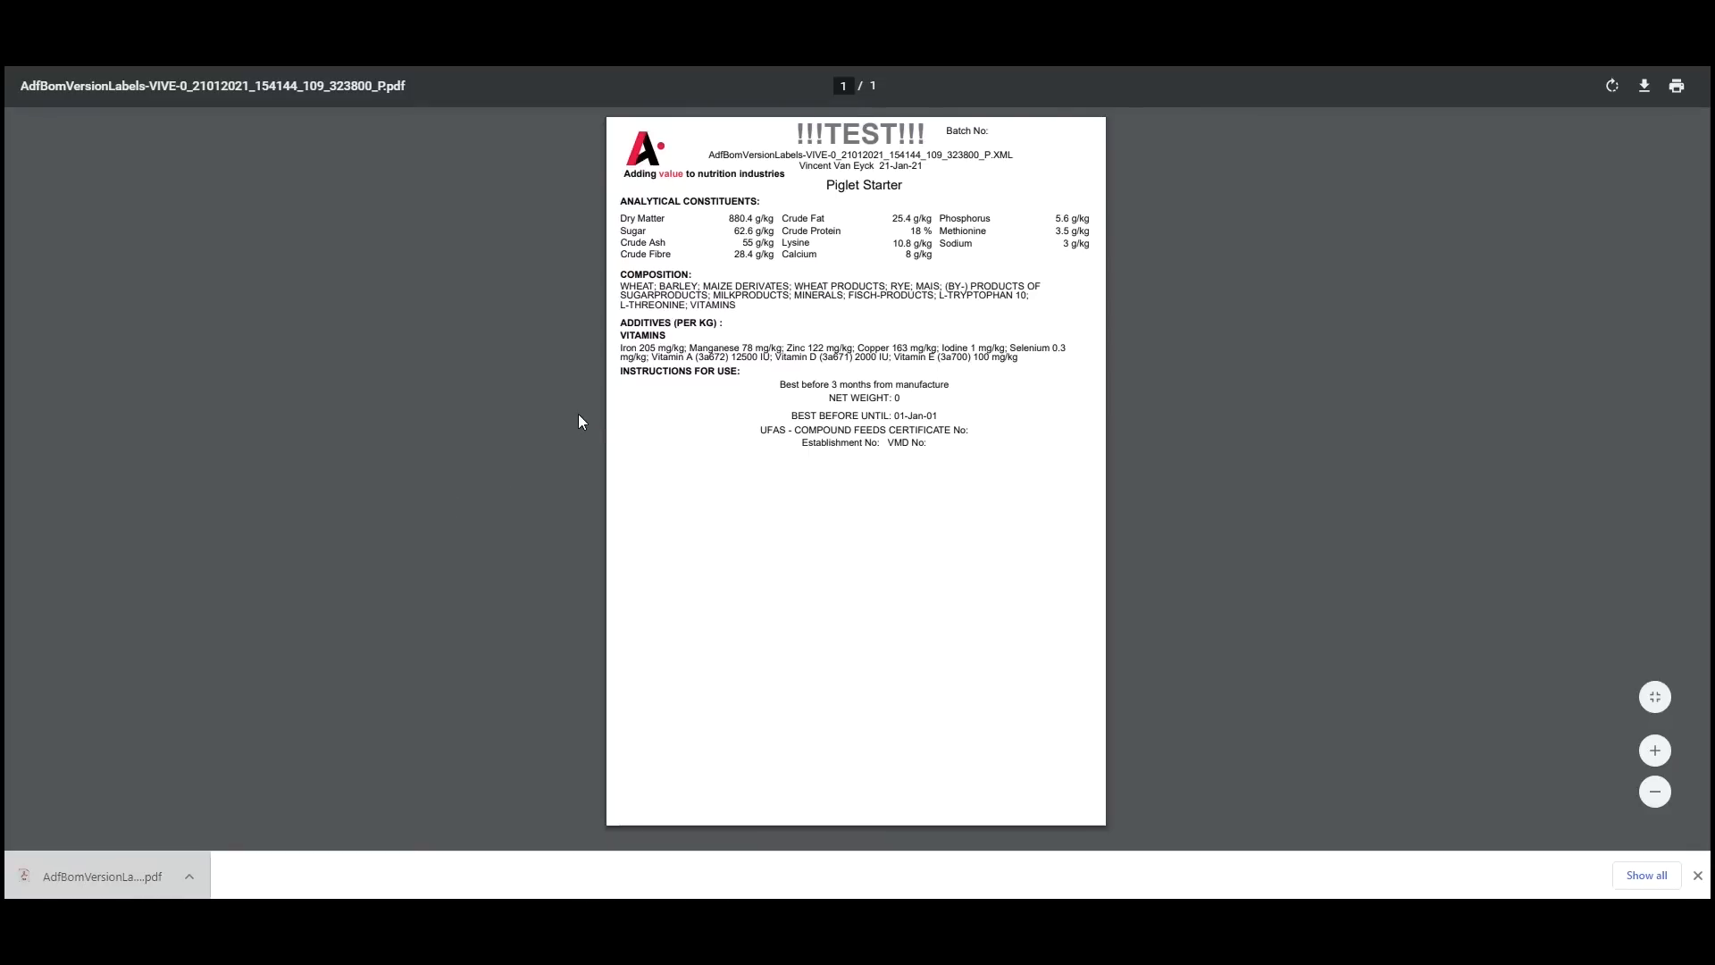
{"action": "mouse_move", "coordinate": [603, 427]}
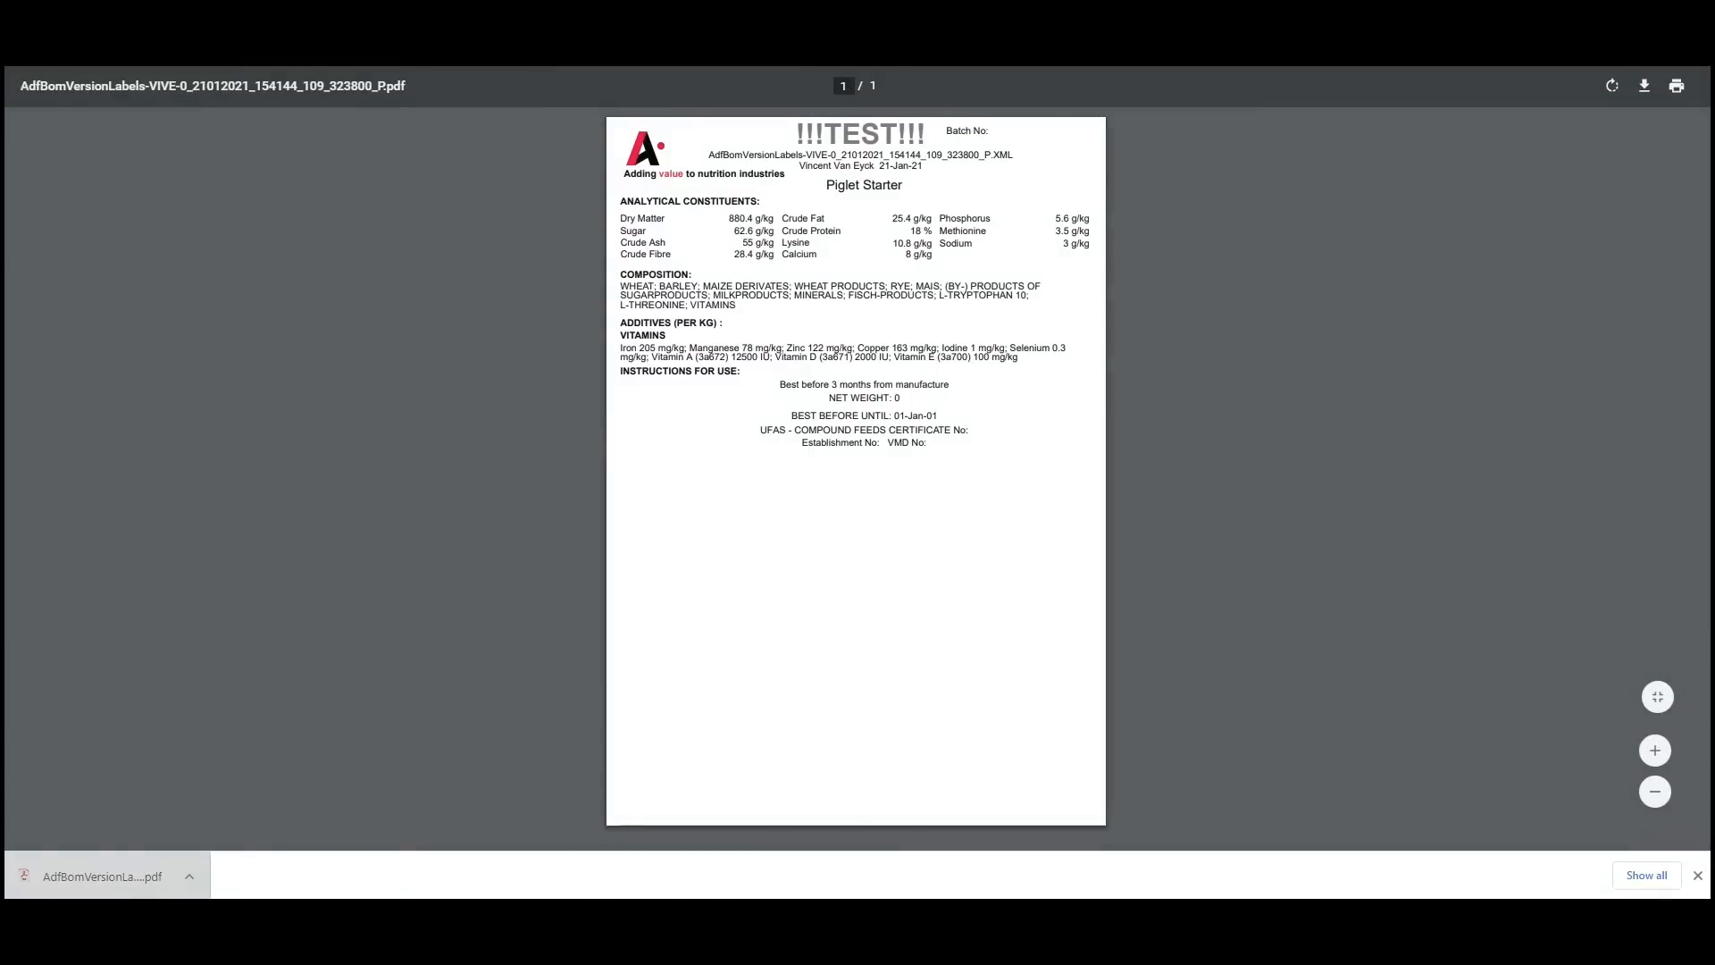
{"action": "left_click", "coordinate": [1698, 875]}
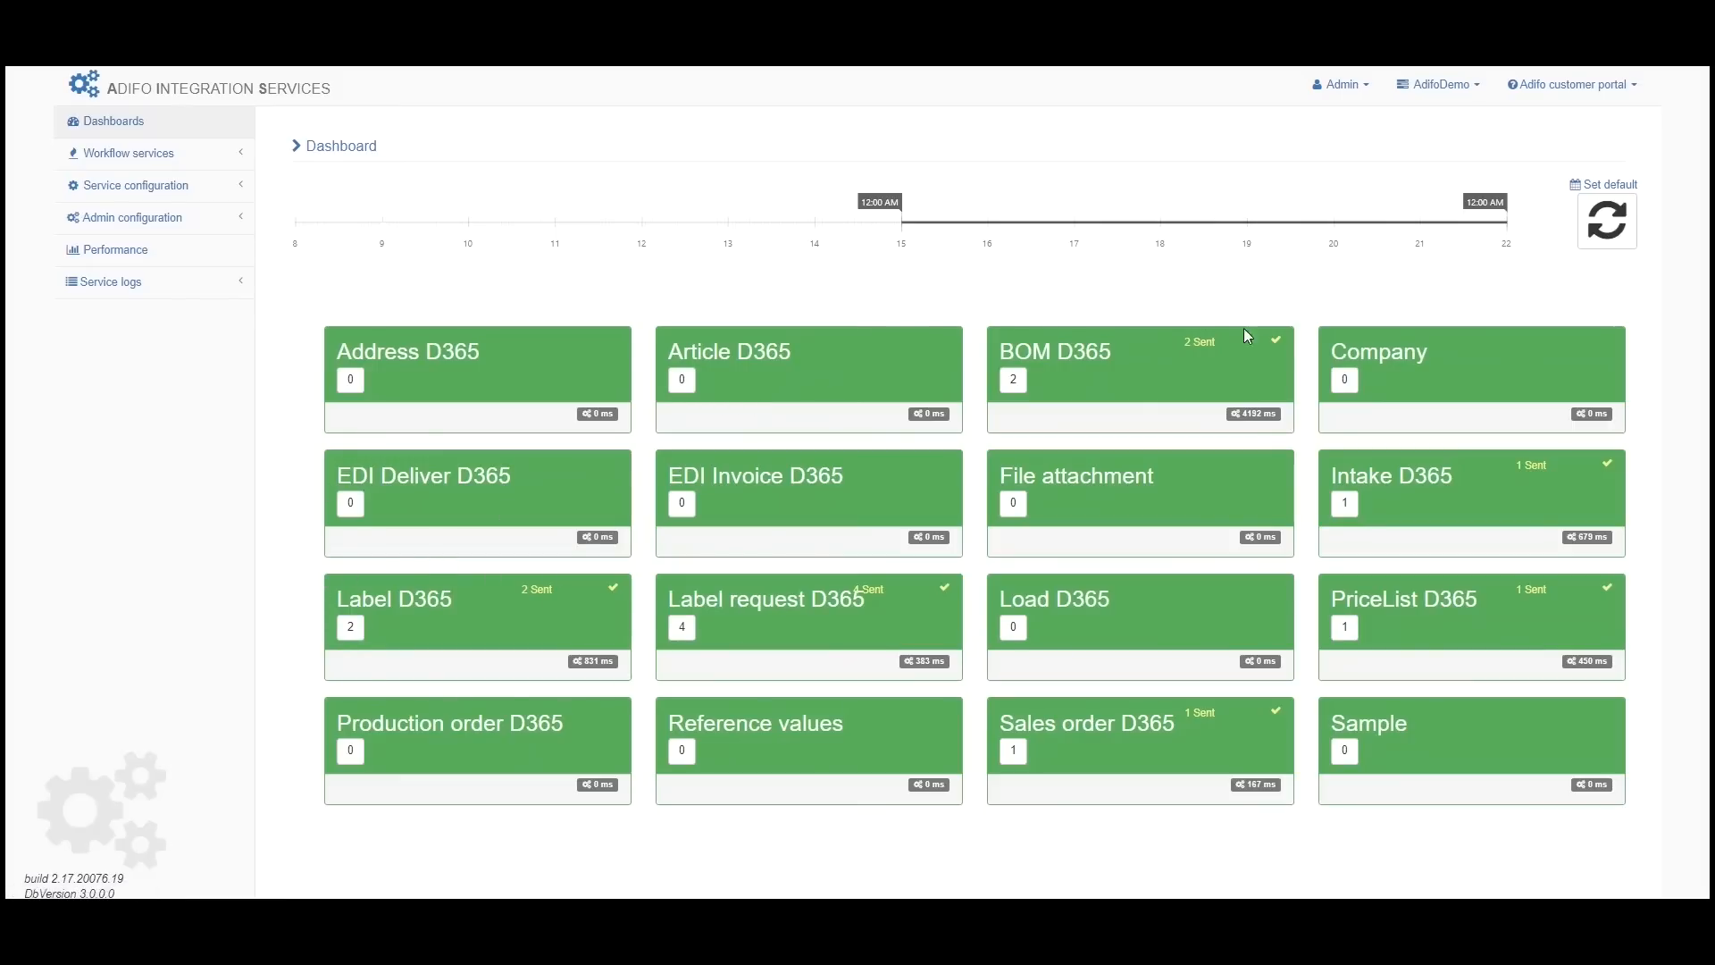
{"action": "mouse_move", "coordinate": [1074, 363]}
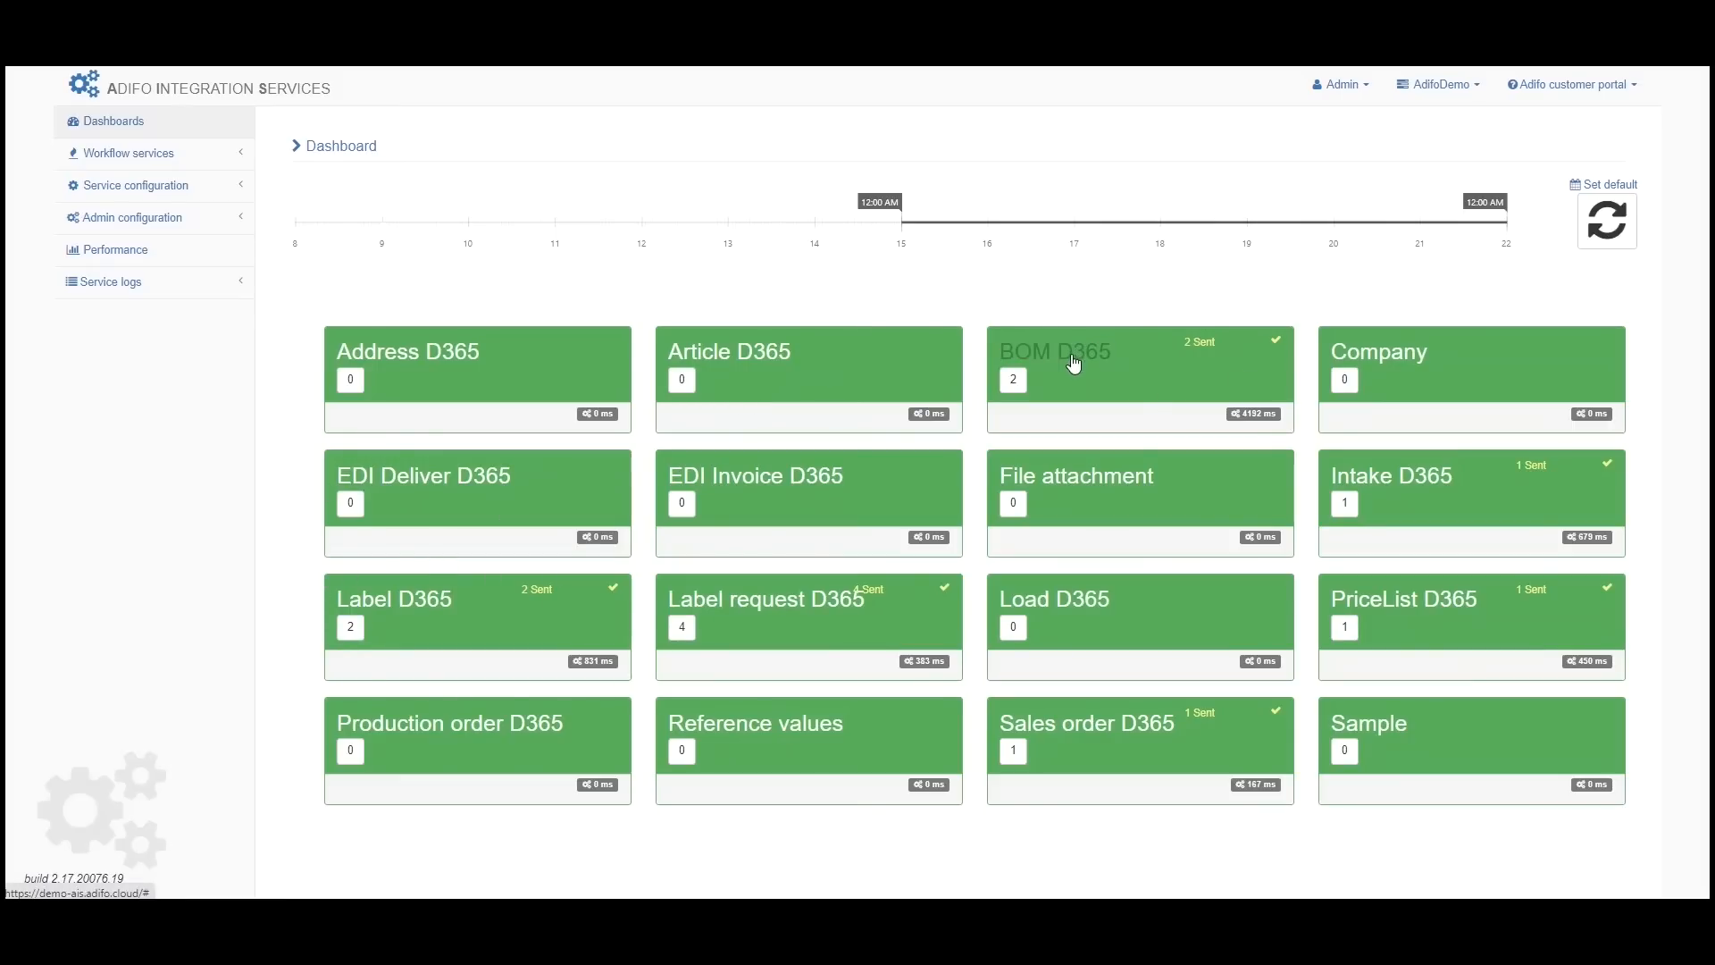